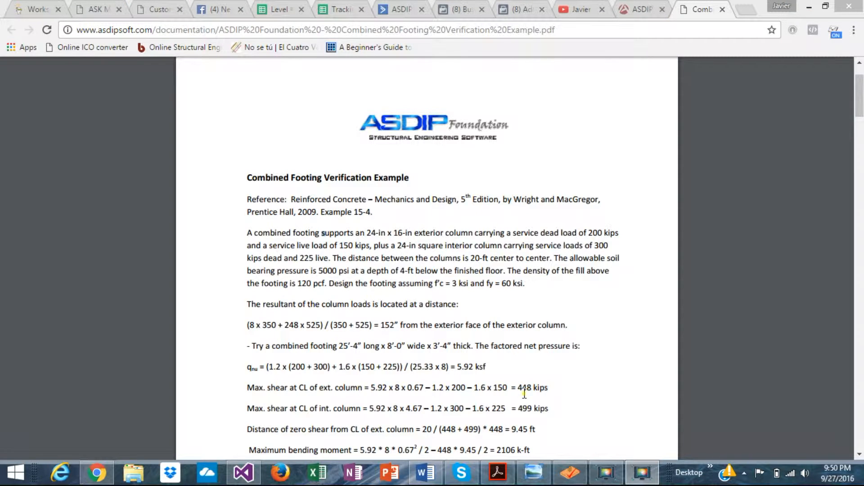
pyautogui.moveTo(517, 367)
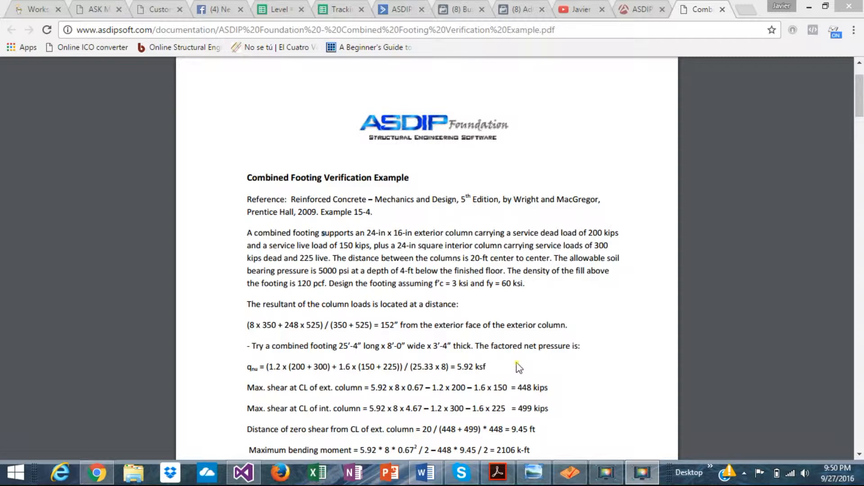
pyautogui.moveTo(508, 367)
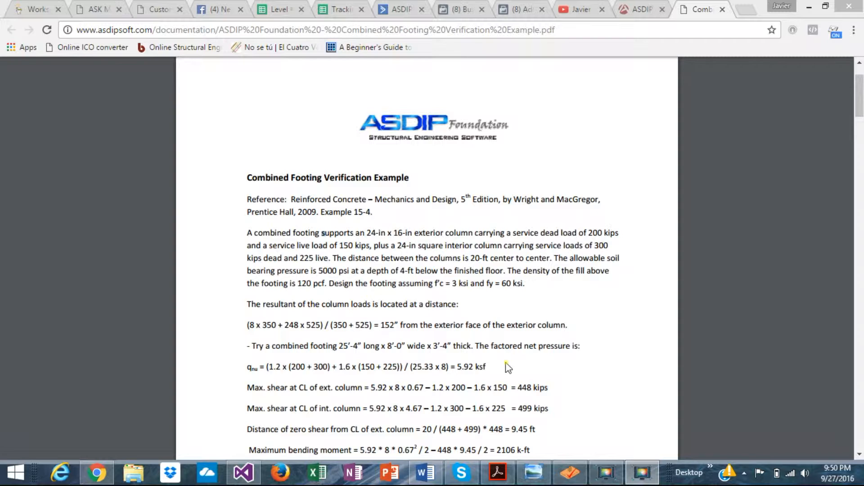
pyautogui.moveTo(531, 365)
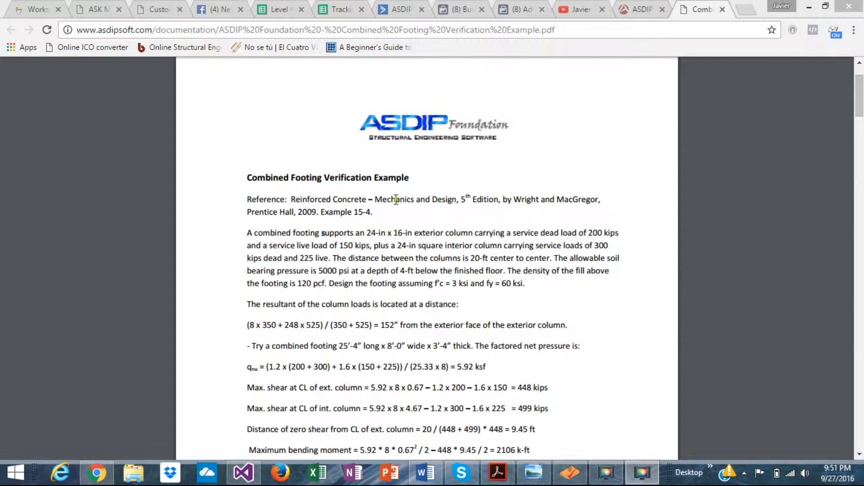
pyautogui.moveTo(445, 209)
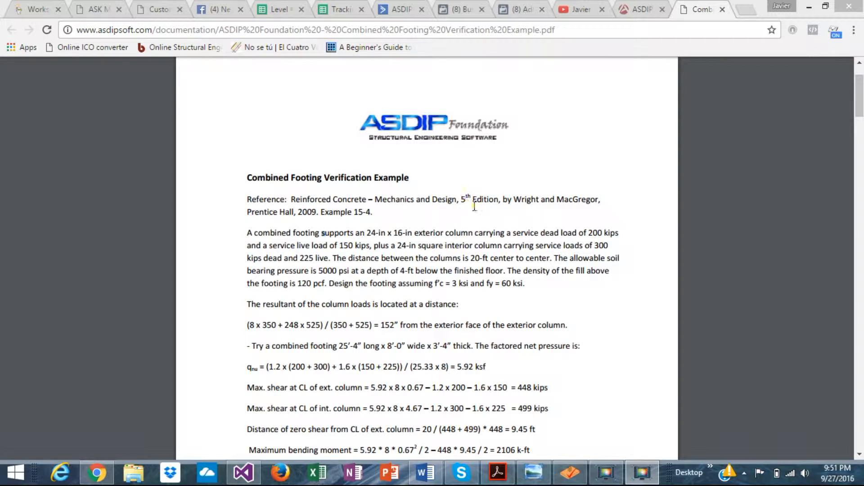
pyautogui.moveTo(571, 205)
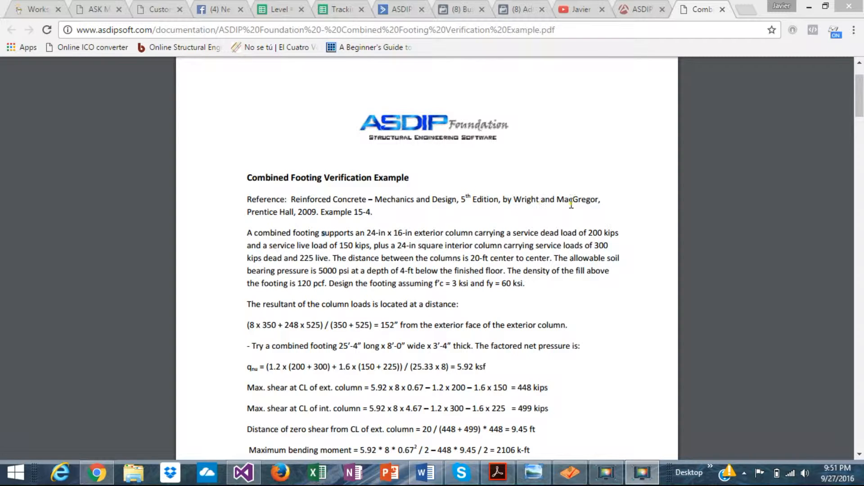
pyautogui.moveTo(364, 225)
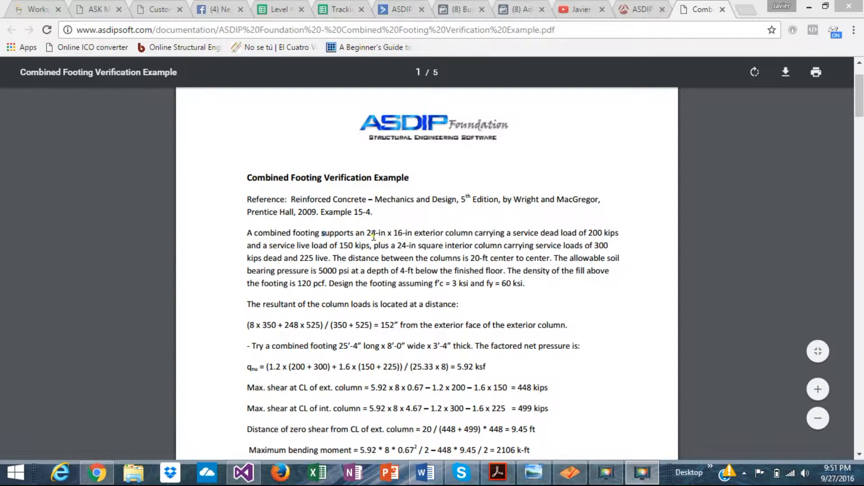
pyautogui.moveTo(599, 239)
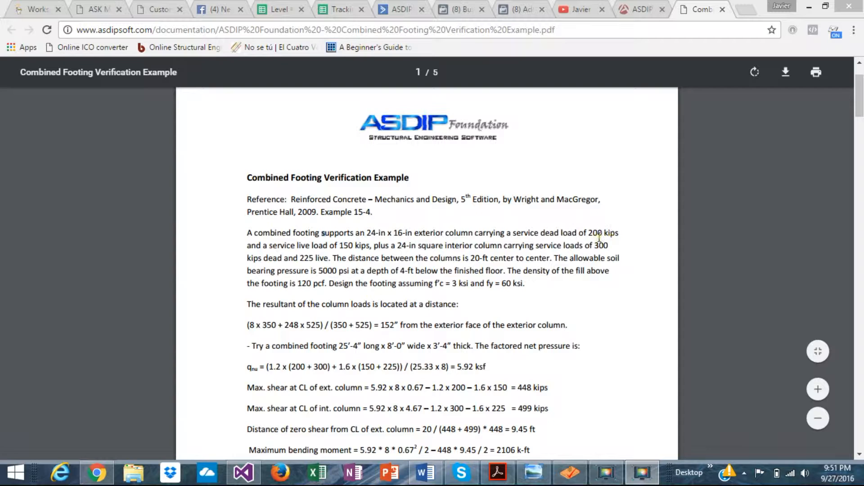
pyautogui.moveTo(362, 245)
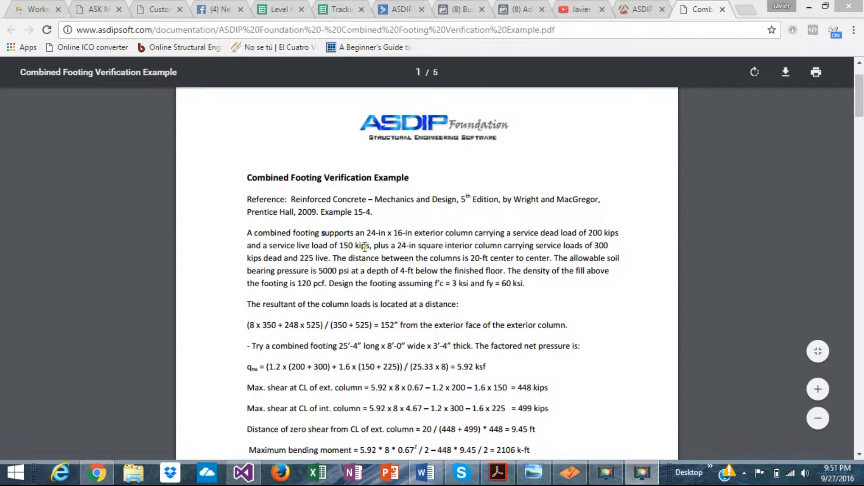
pyautogui.moveTo(414, 257)
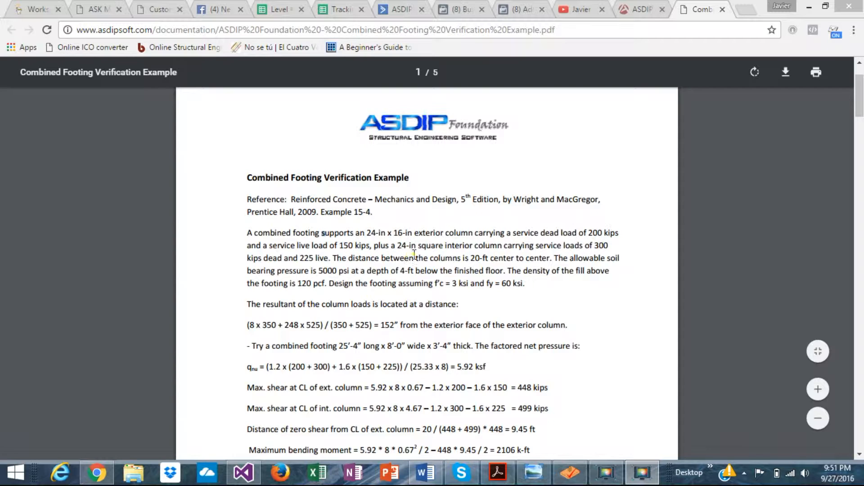
pyautogui.moveTo(441, 251)
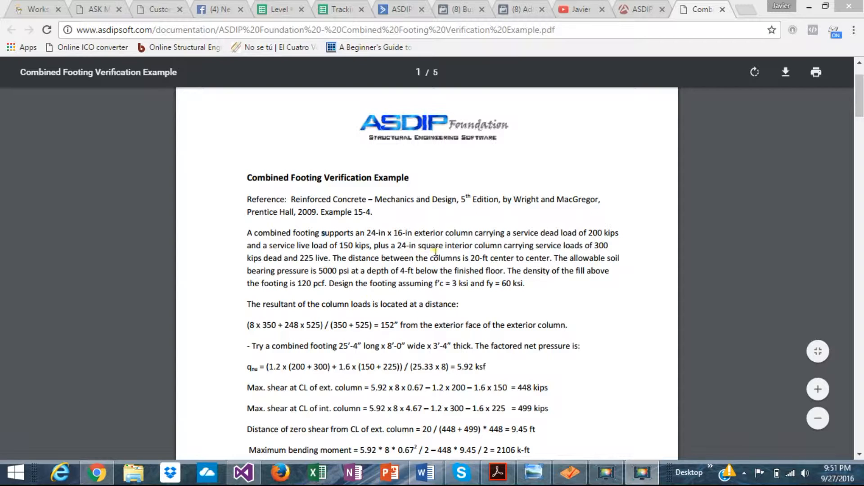
pyautogui.moveTo(578, 244)
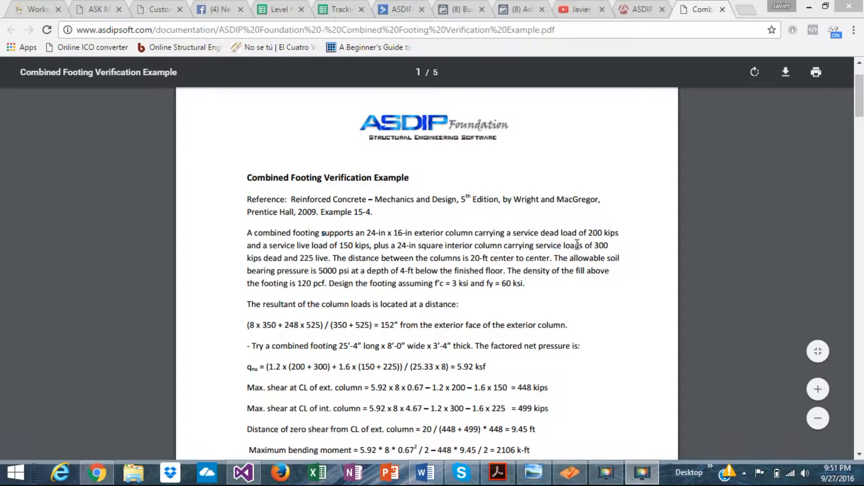
pyautogui.moveTo(317, 257)
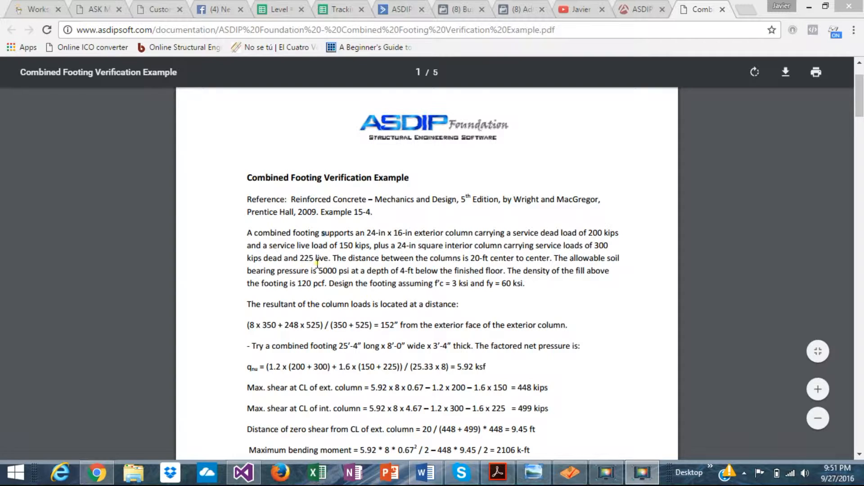
pyautogui.moveTo(465, 278)
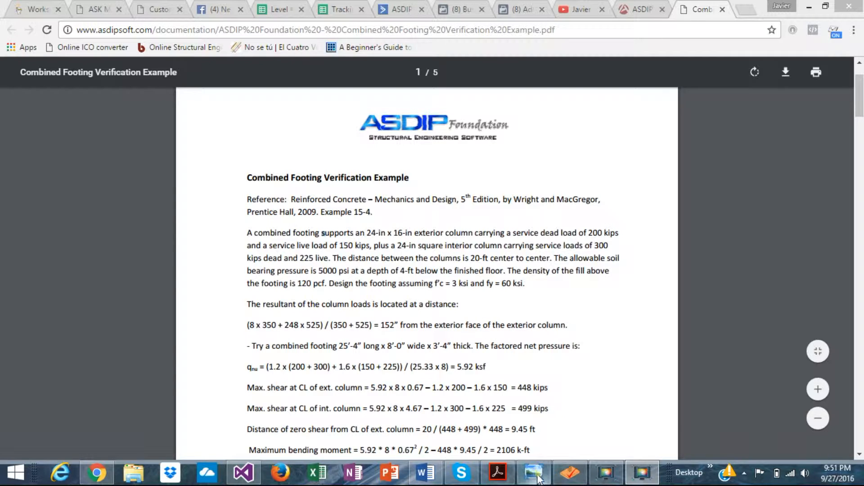
# Bring up the combined footing sketch and centre it over the page
pyautogui.click(531, 471)
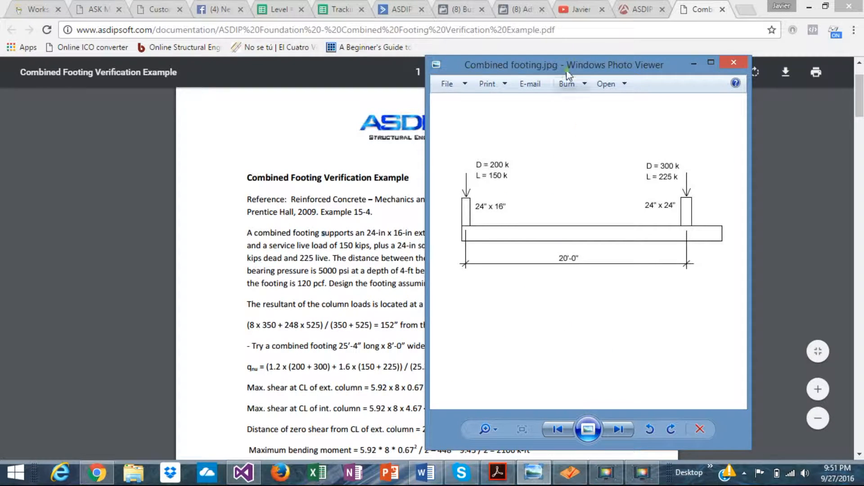
pyautogui.moveTo(564, 65); pyautogui.dragTo(427, 85)
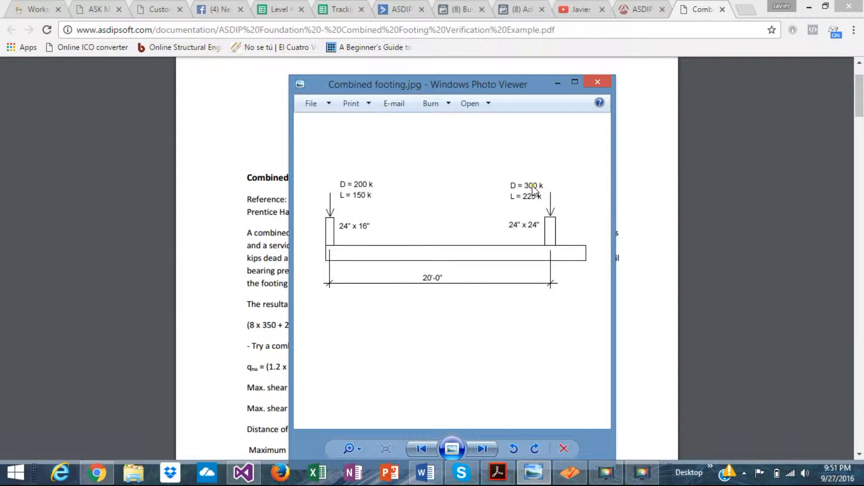
pyautogui.moveTo(427, 292)
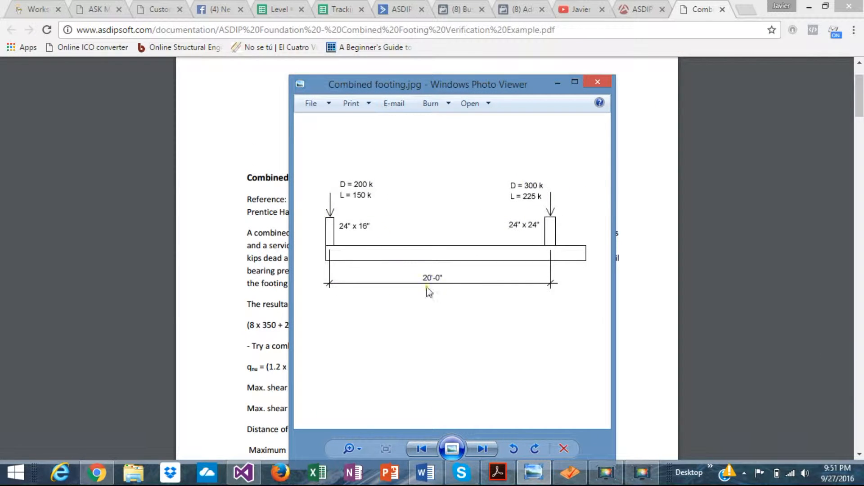
pyautogui.moveTo(331, 259)
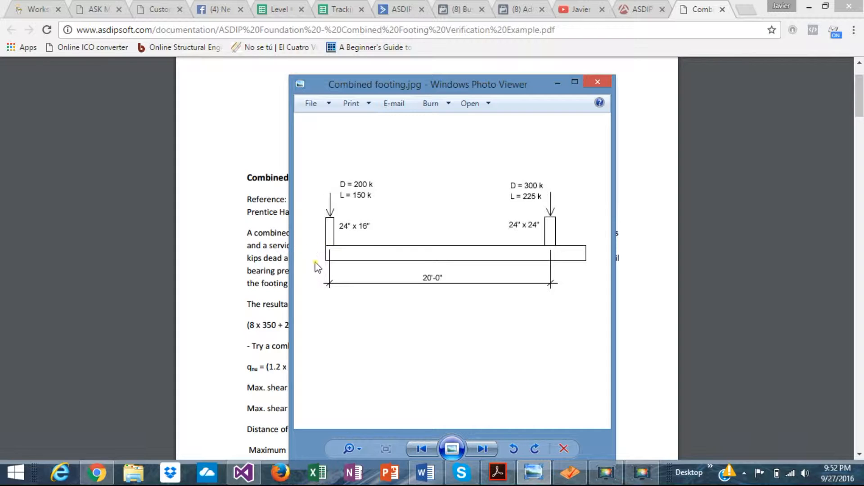
pyautogui.moveTo(324, 254)
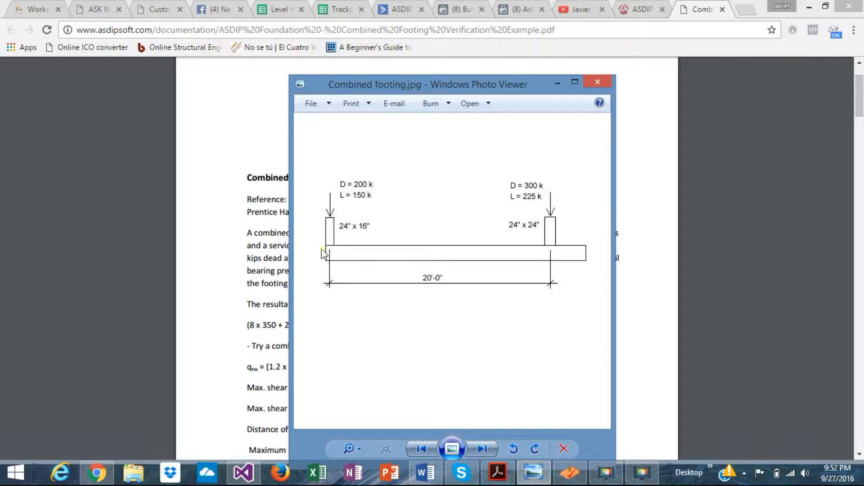
pyautogui.moveTo(436, 251)
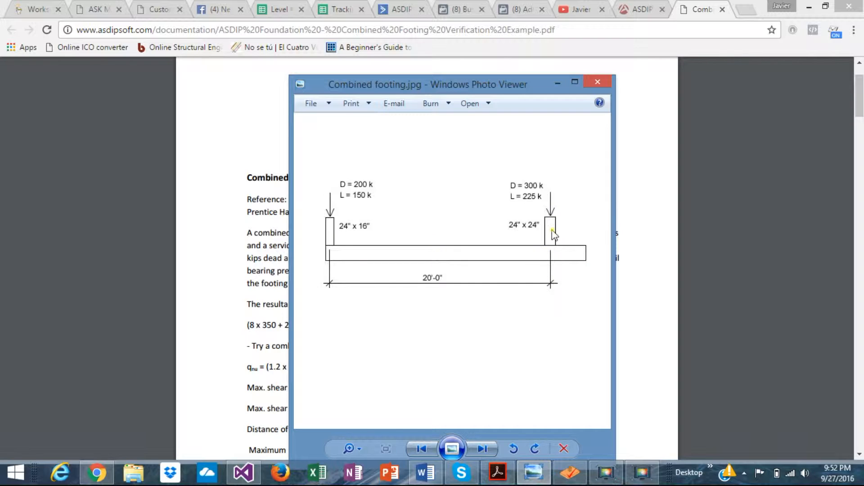
pyautogui.moveTo(536, 268)
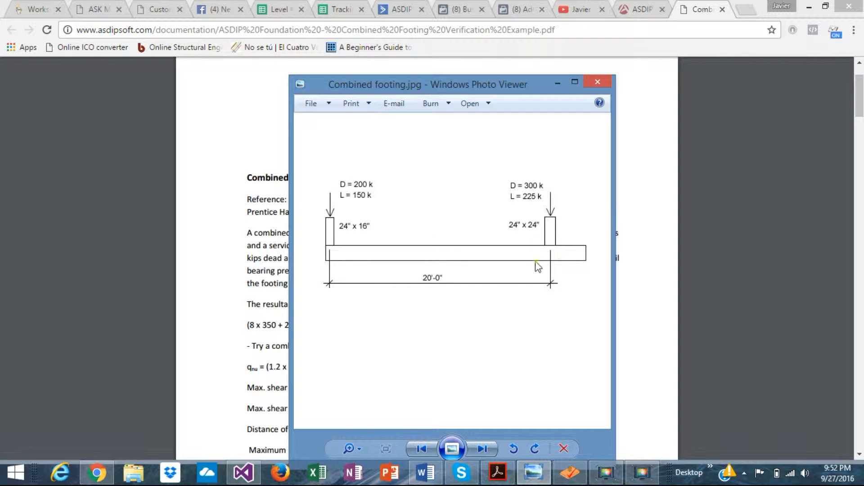
pyautogui.moveTo(581, 258)
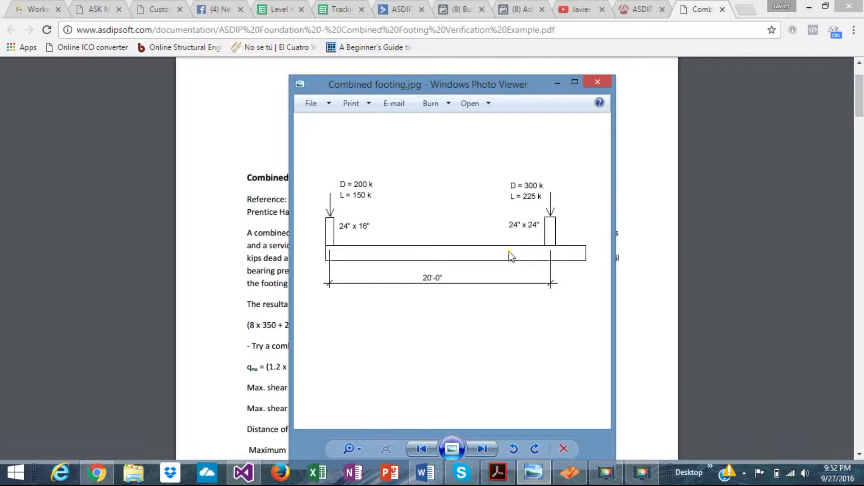
pyautogui.moveTo(424, 216)
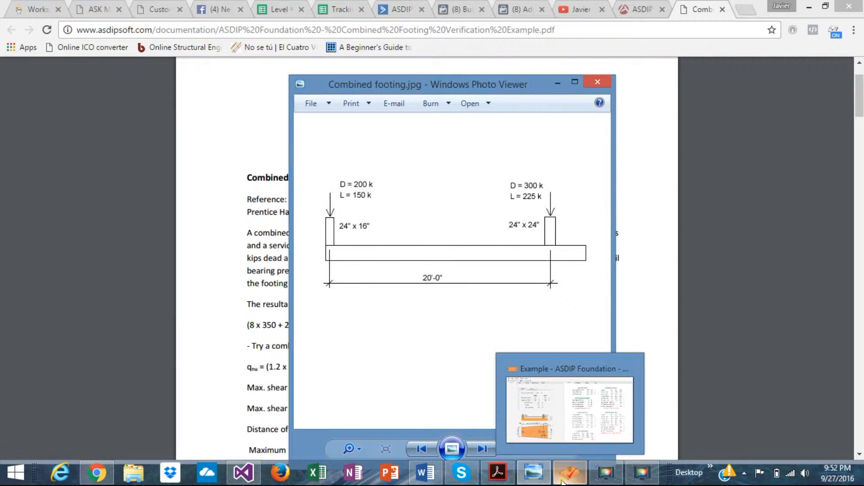
# Switch to the combined footing design and move the sketch to the right for reference
pyautogui.click(569, 472)
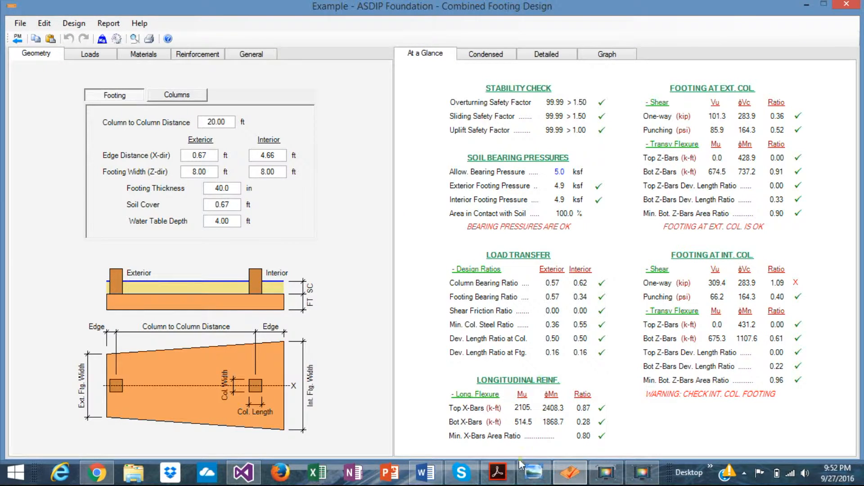
pyautogui.click(532, 471)
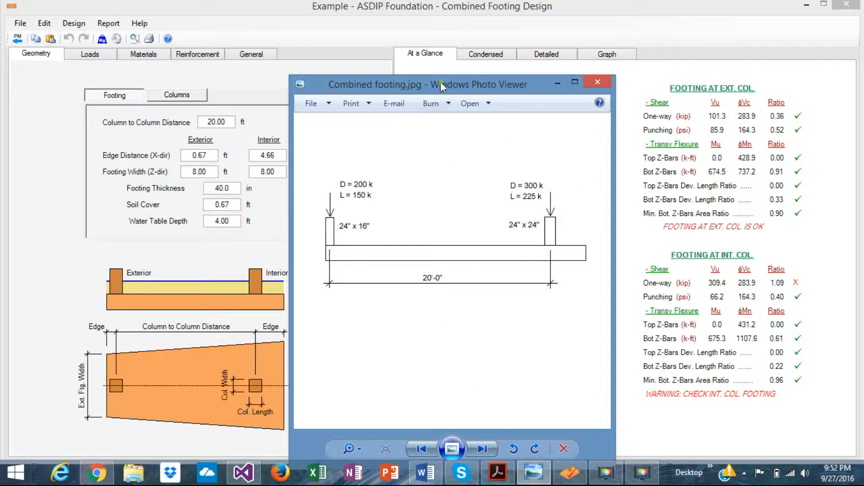
pyautogui.moveTo(441, 85); pyautogui.dragTo(558, 85)
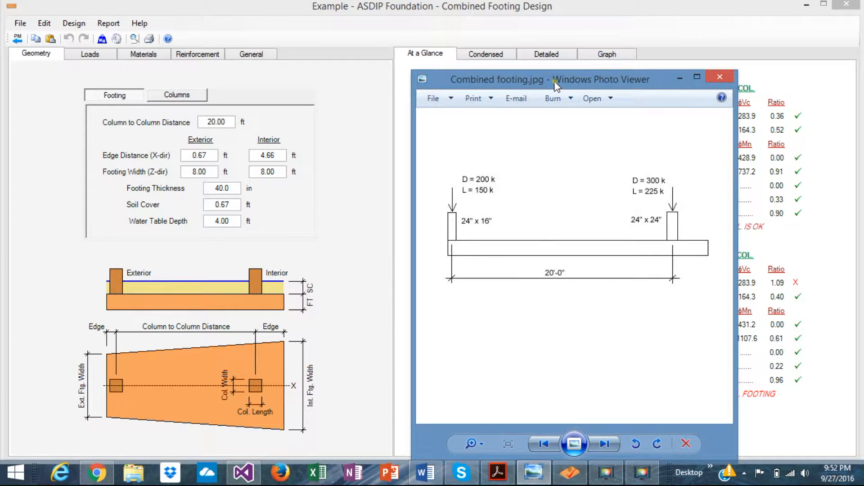
pyautogui.moveTo(32, 187)
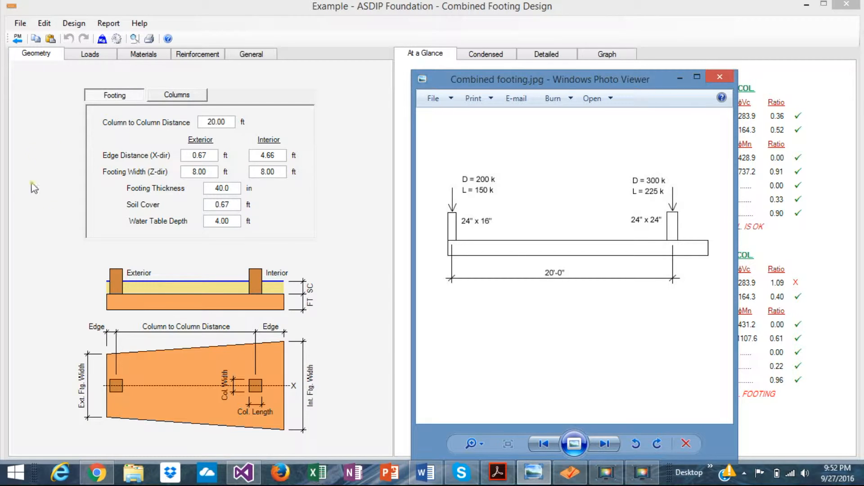
pyautogui.moveTo(77, 75)
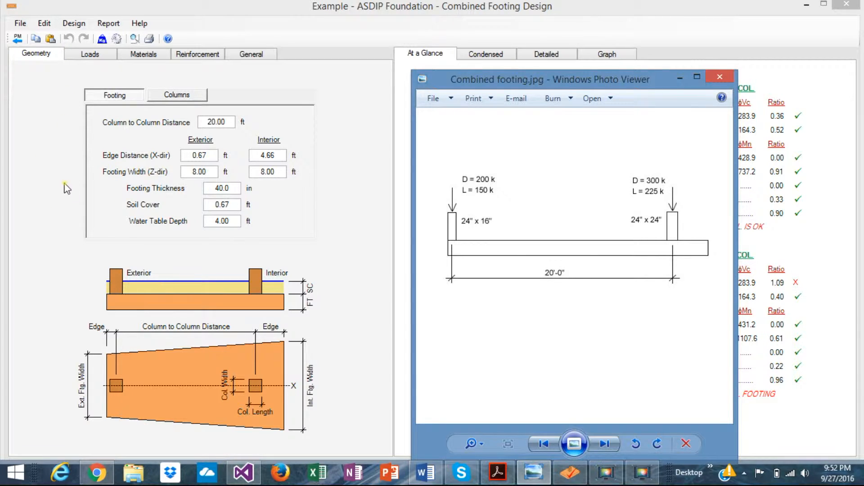
pyautogui.moveTo(152, 300)
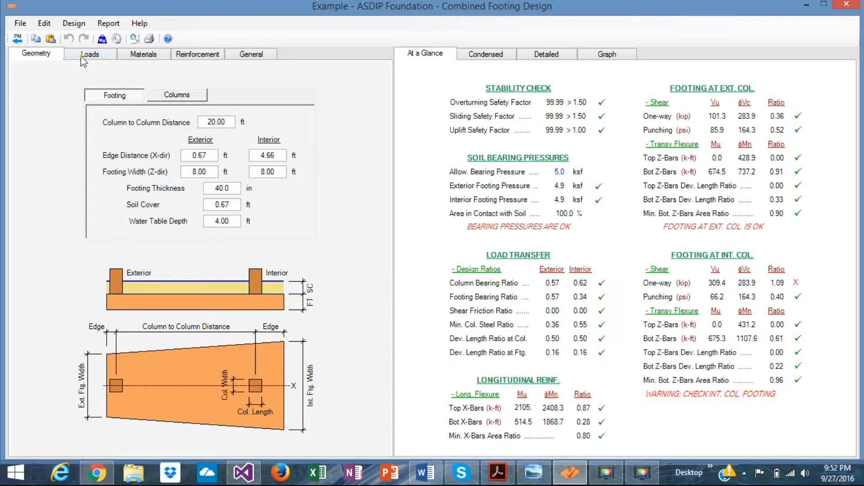
# Browse the loads and reinforcement inputs, then check the 20-ft column spacing in the footing geometry
pyautogui.click(91, 54)
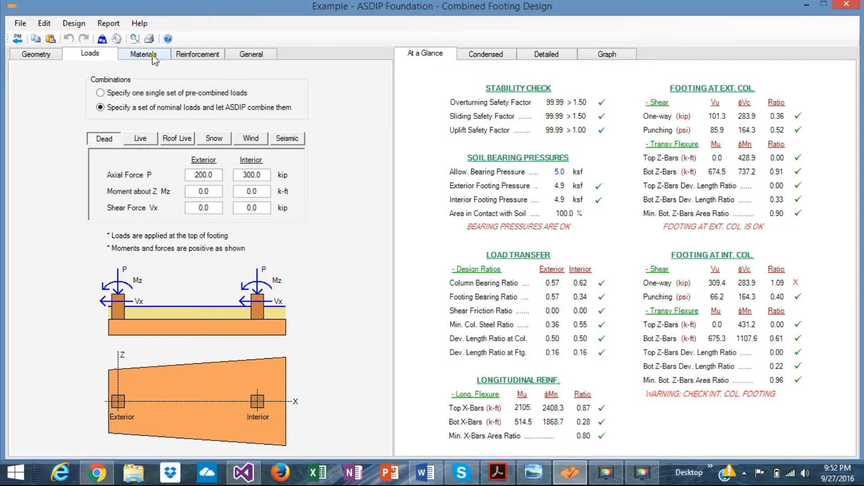
pyautogui.click(197, 54)
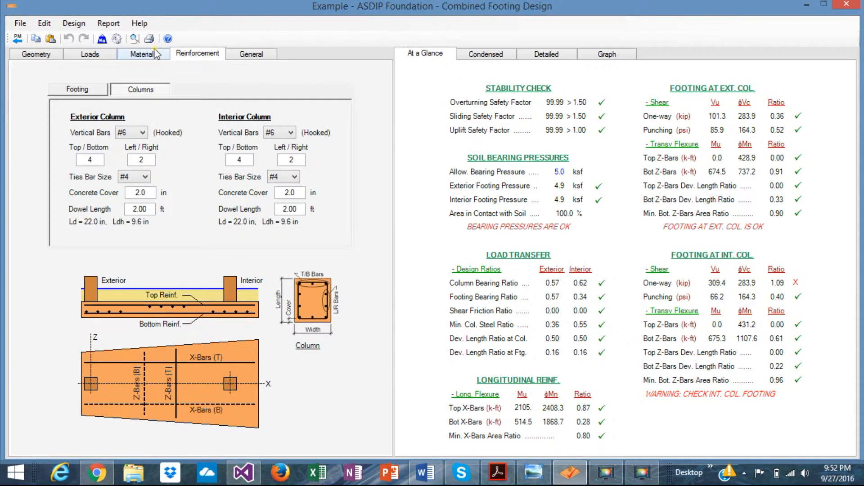
pyautogui.click(90, 54)
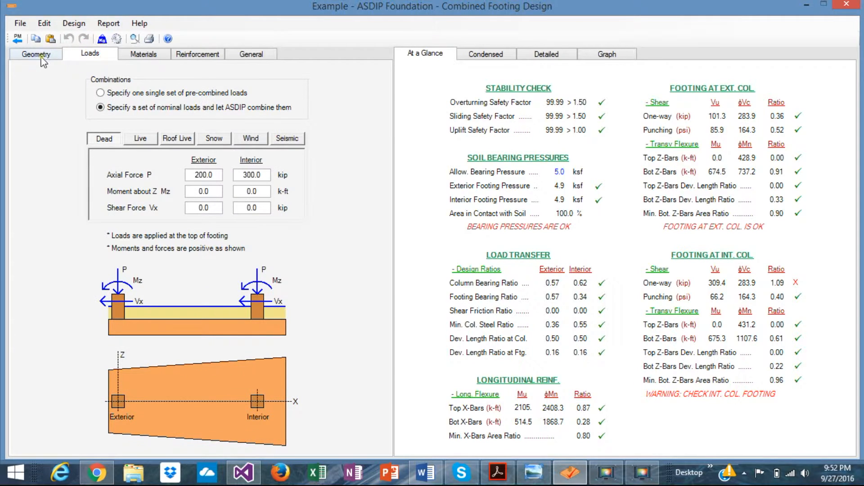
pyautogui.click(36, 54)
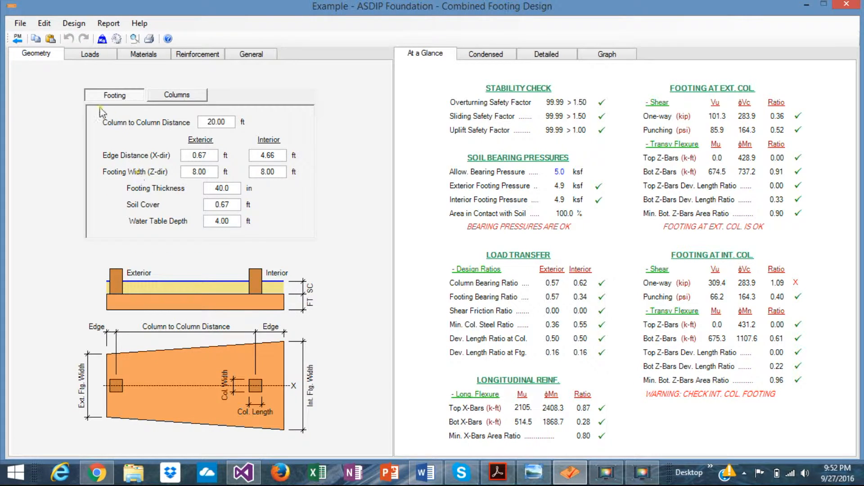
pyautogui.moveTo(143, 129)
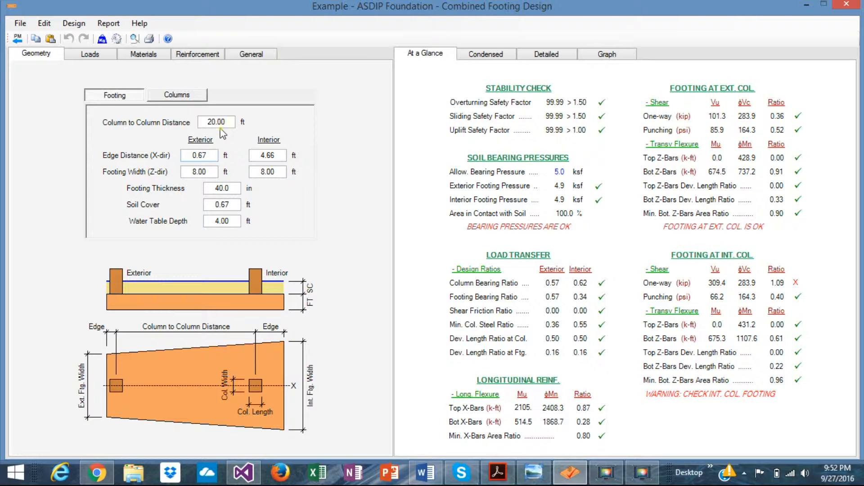
pyautogui.click(216, 122)
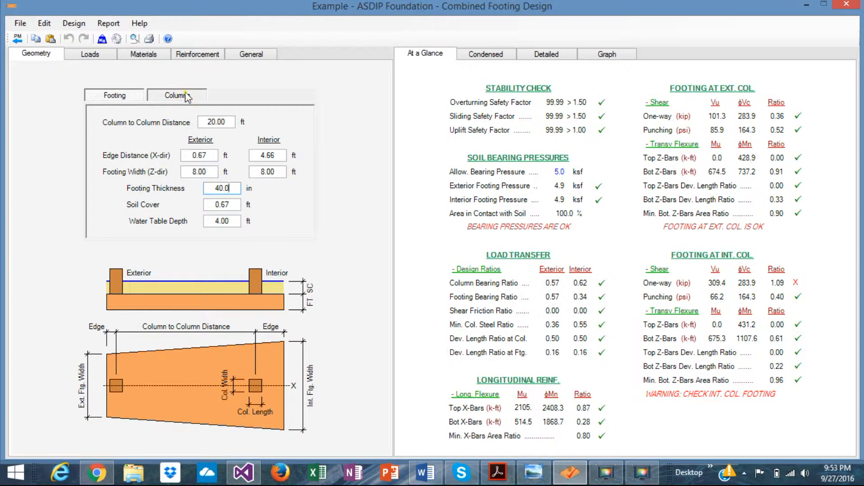
# Review the column dimensions: 16×24 in exterior and 24×24 in interior column
pyautogui.click(176, 96)
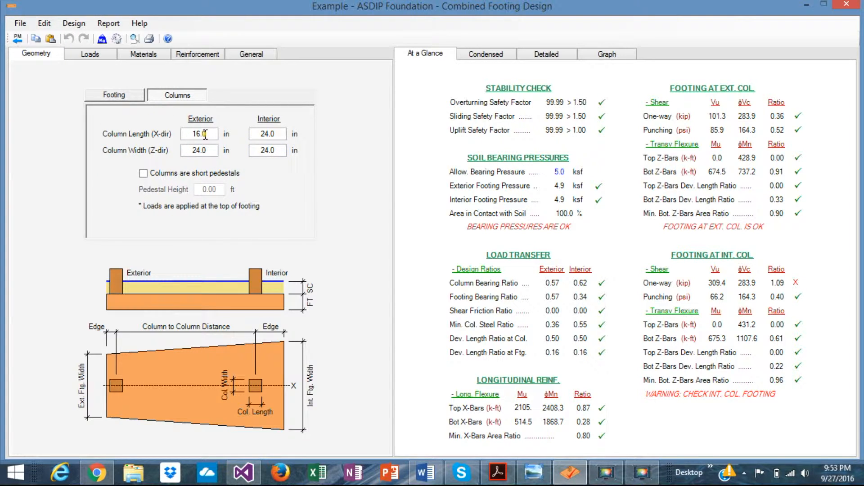
pyautogui.click(279, 134)
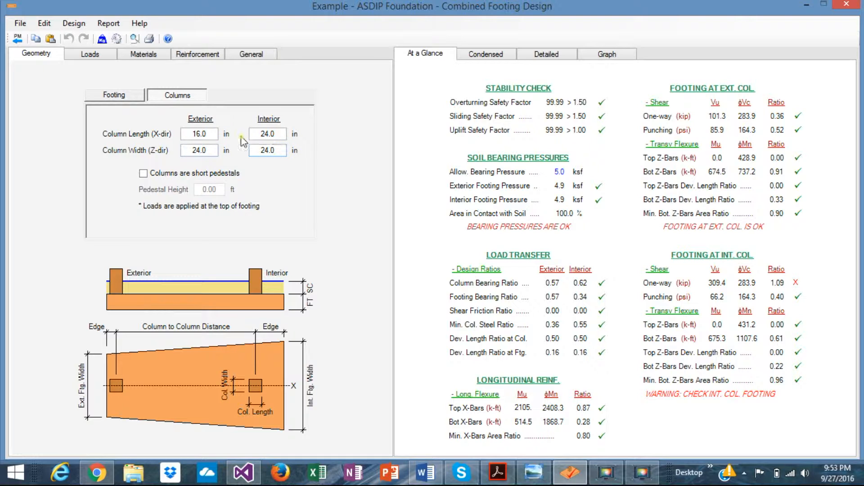
pyautogui.click(198, 150)
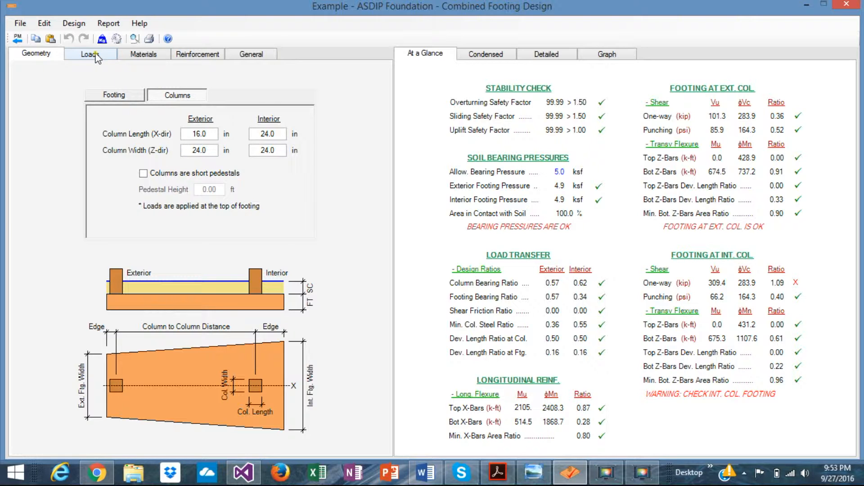
# Try pre-combined loads, then keep nominal loads combined automatically
pyautogui.click(89, 54)
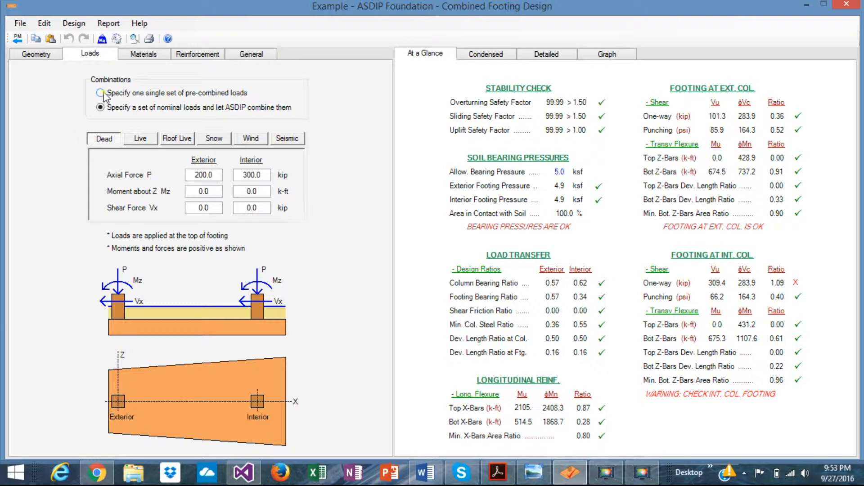
pyautogui.click(101, 93)
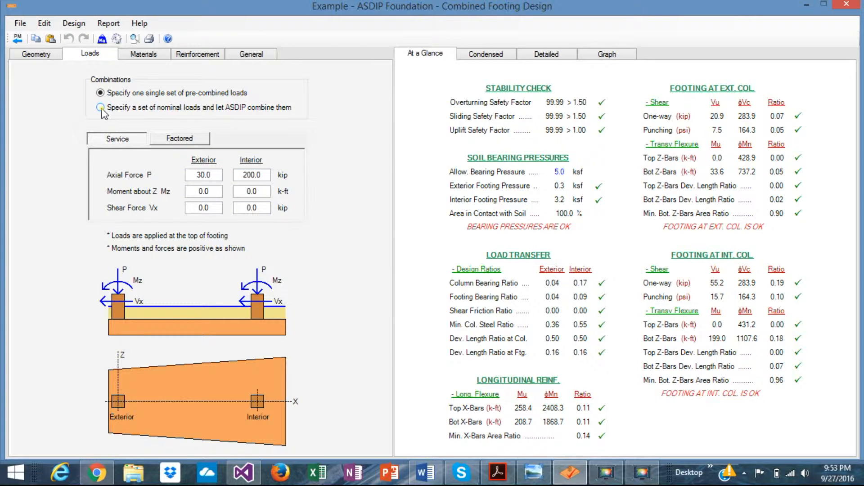
pyautogui.click(97, 108)
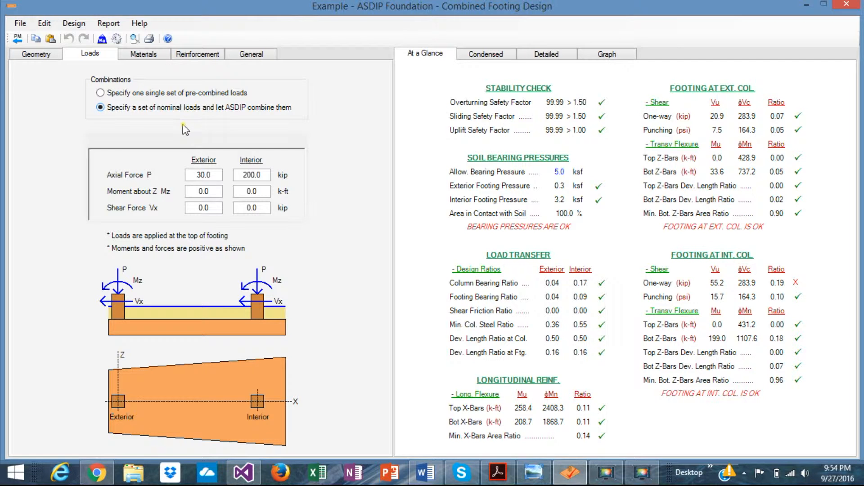
pyautogui.click(99, 108)
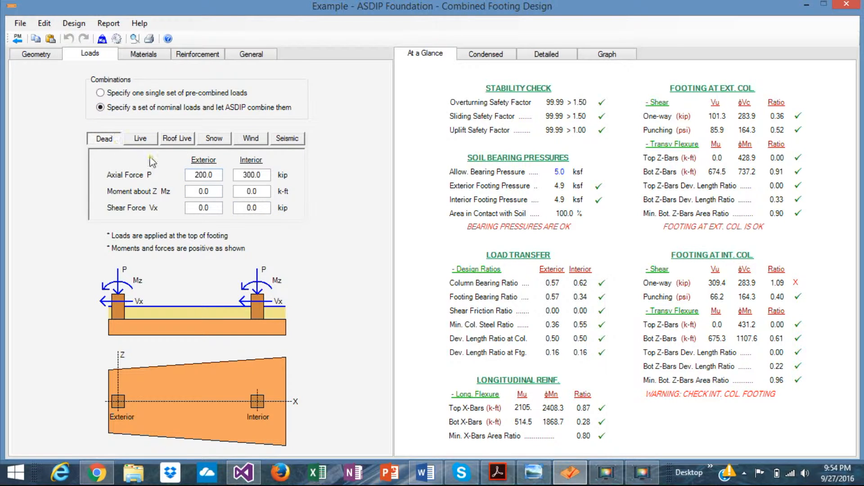
# Review dead loads 200/300 kip and live loads 150/225 kip at exterior/interior columns
pyautogui.click(204, 175)
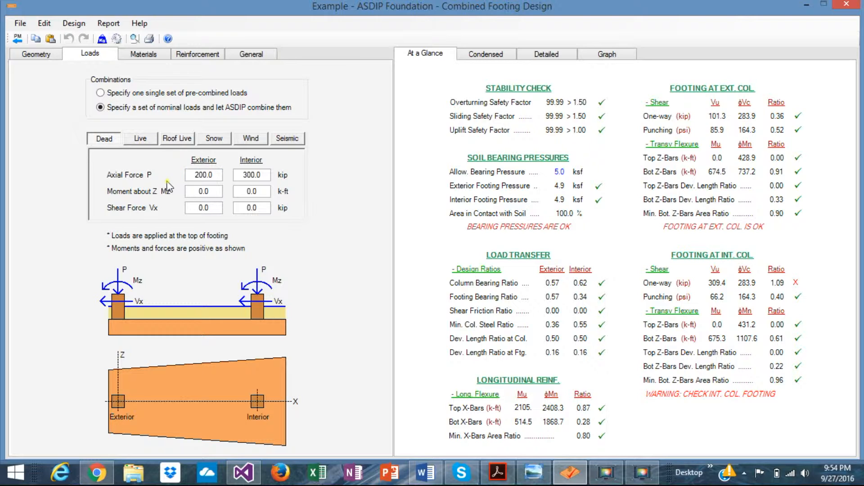
pyautogui.click(203, 175)
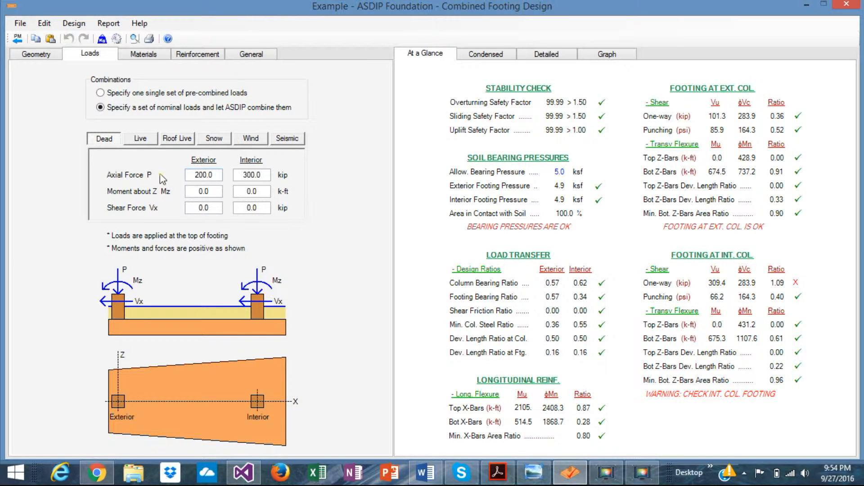
pyautogui.click(210, 174)
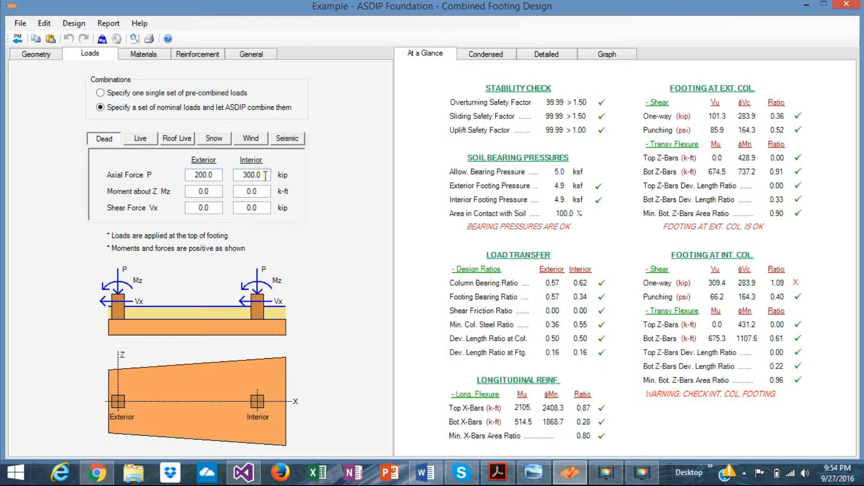
pyautogui.click(140, 139)
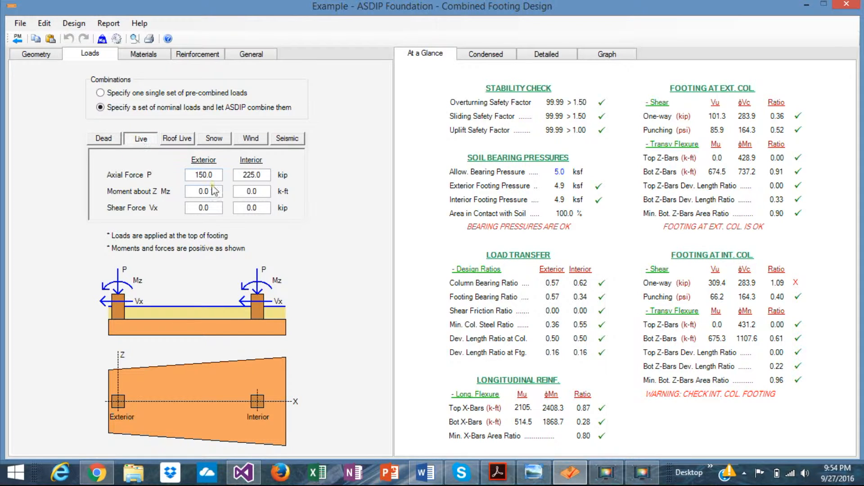
pyautogui.click(263, 175)
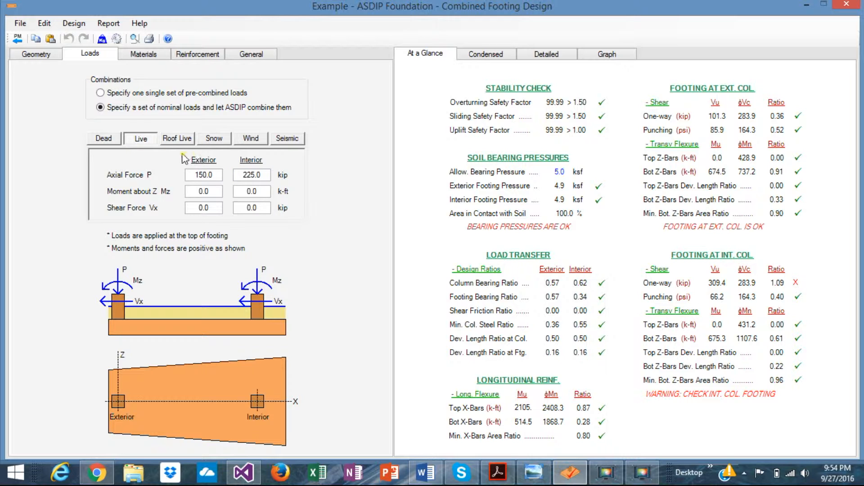
pyautogui.moveTo(150, 64)
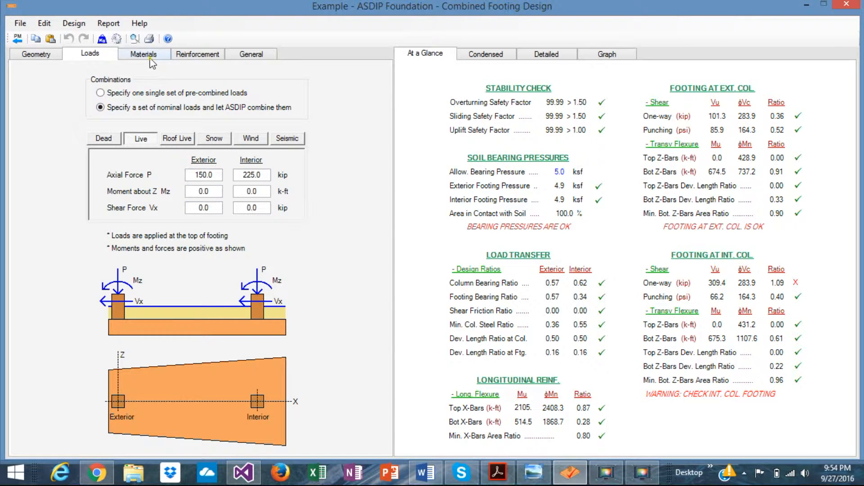
# Review footing concrete 3 ksi, rebar 60 ksi, soil 5 ksf and column ties 60 ksi
pyautogui.click(143, 54)
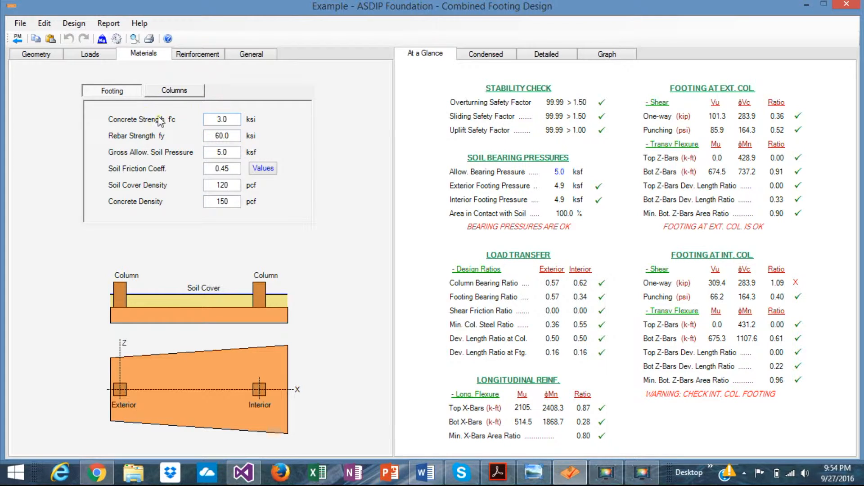
pyautogui.moveTo(139, 149)
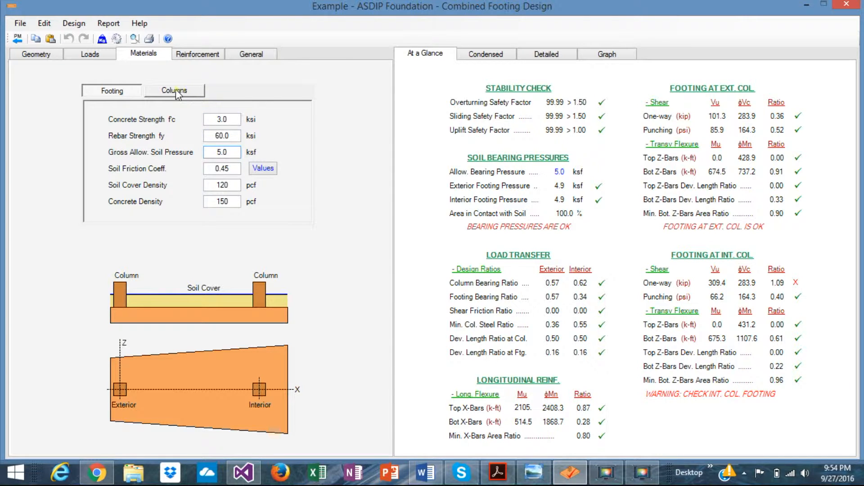
pyautogui.click(174, 90)
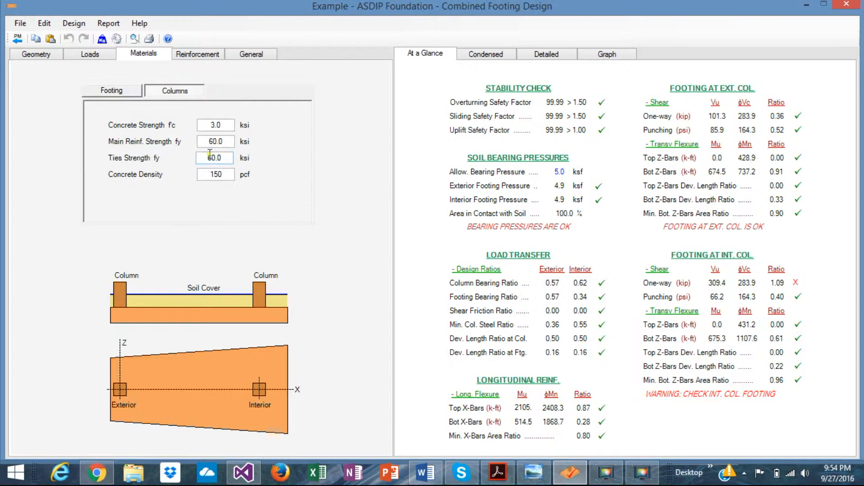
pyautogui.click(228, 141)
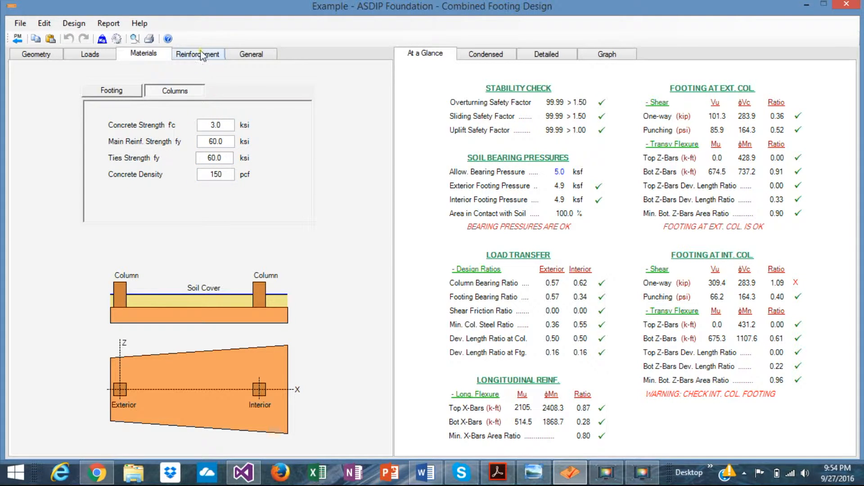
pyautogui.moveTo(202, 63)
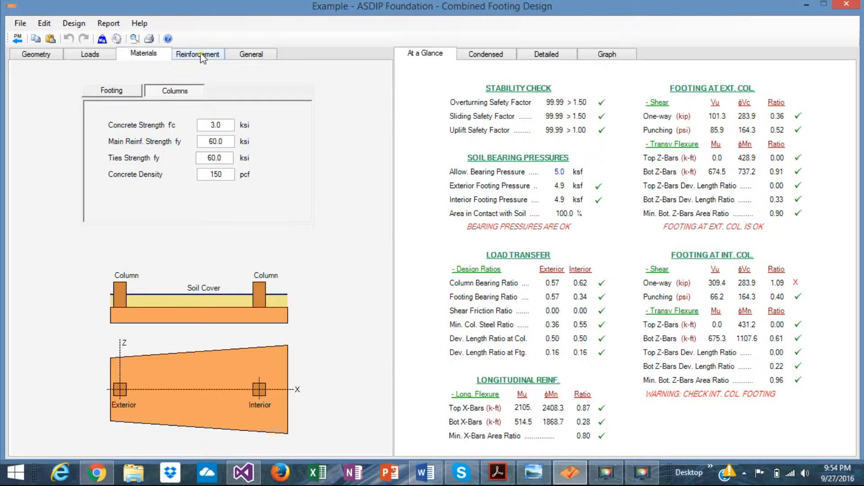
# Review column #6 bars with #4 ties and the footing Z-bar and X-bar settings
pyautogui.click(198, 54)
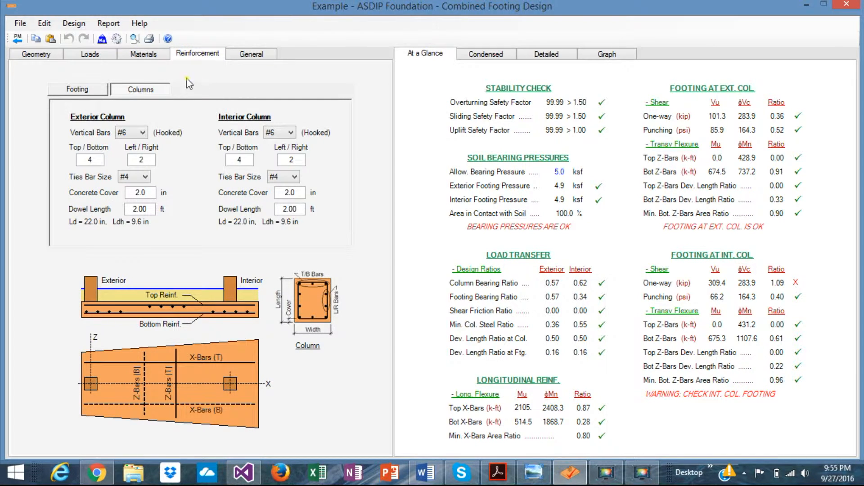
pyautogui.click(89, 89)
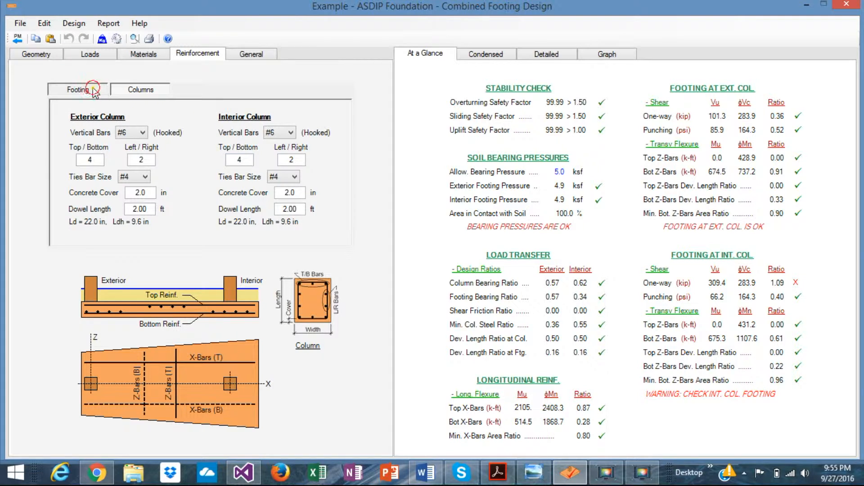
pyautogui.click(78, 89)
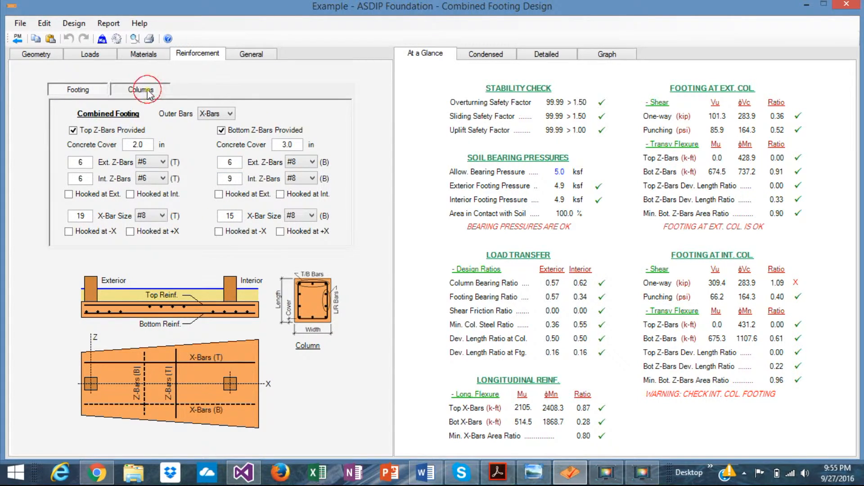
pyautogui.click(140, 89)
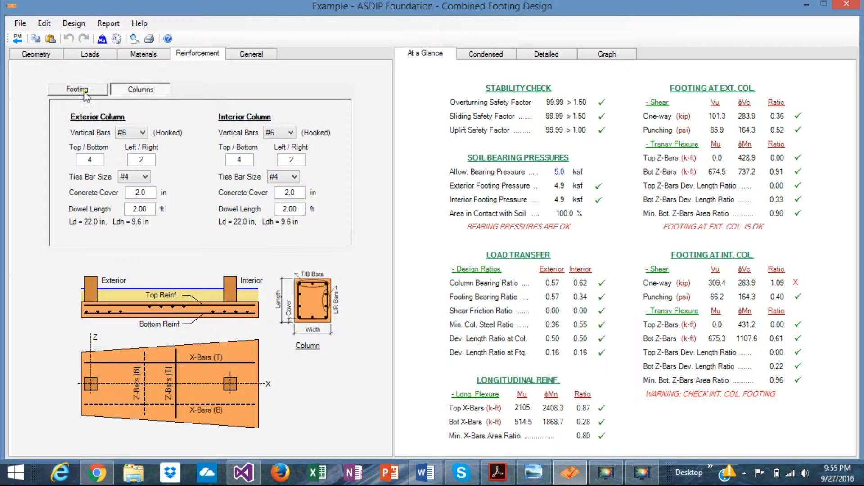
pyautogui.click(77, 88)
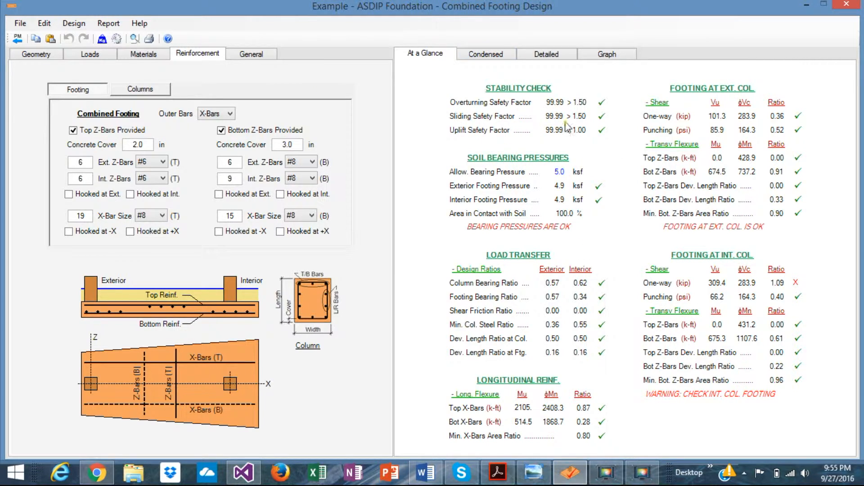
pyautogui.moveTo(652, 183)
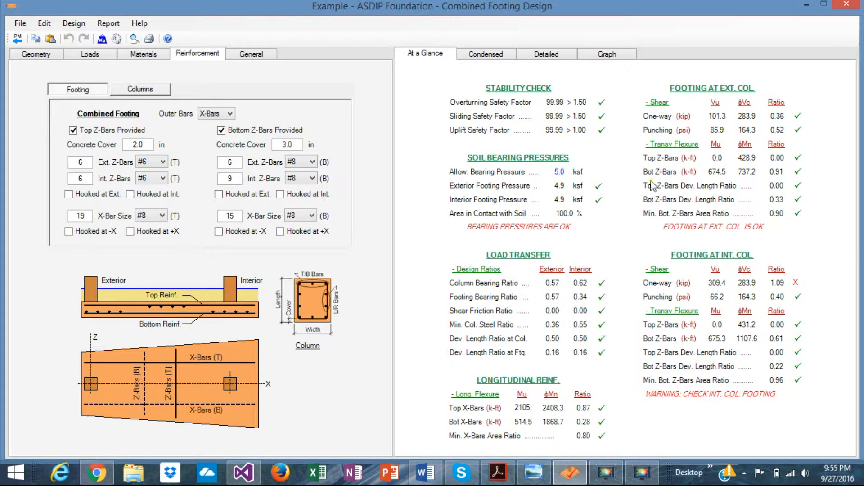
pyautogui.moveTo(610, 113)
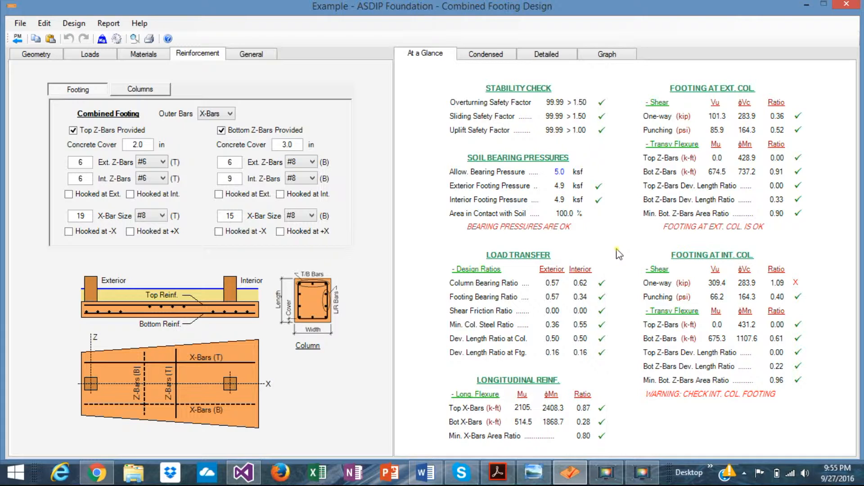
pyautogui.moveTo(756, 243)
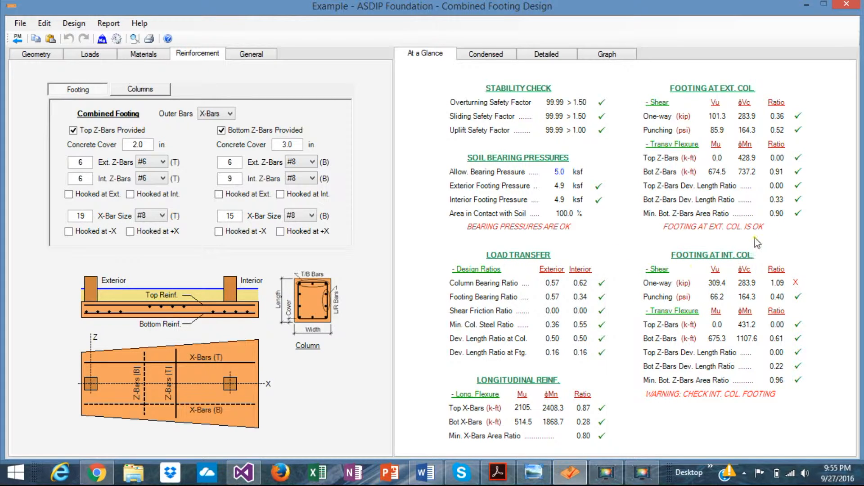
pyautogui.moveTo(685, 288)
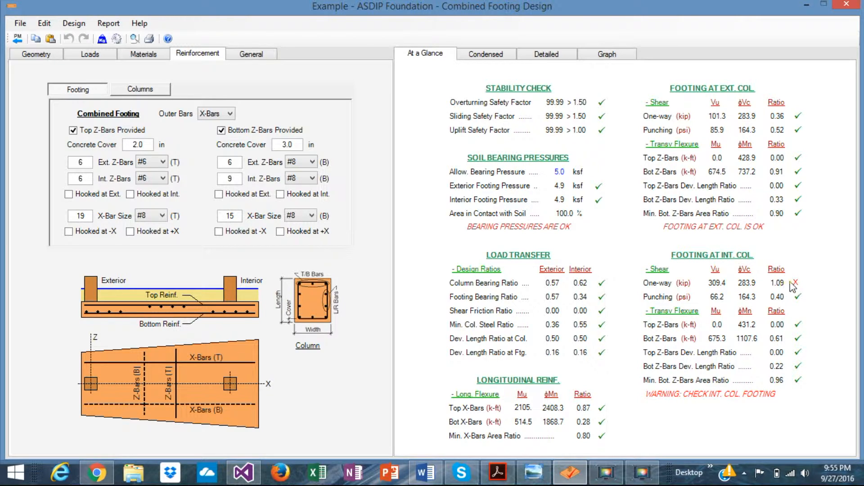
pyautogui.moveTo(796, 290)
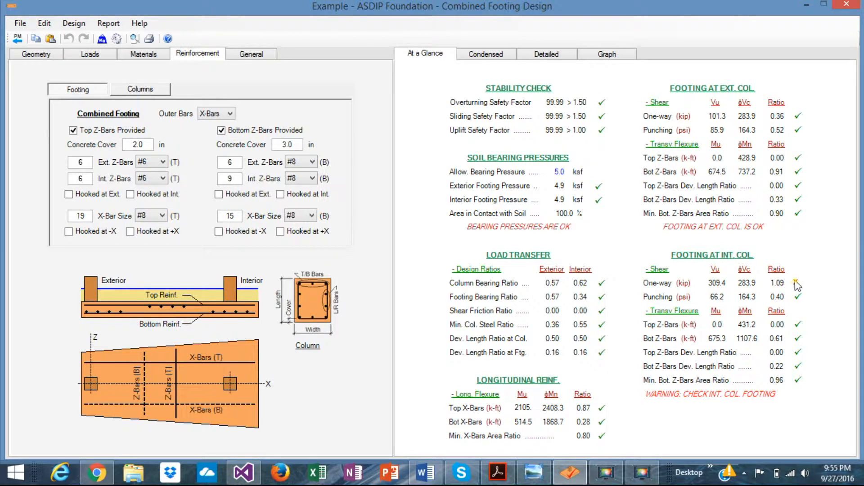
pyautogui.moveTo(788, 274)
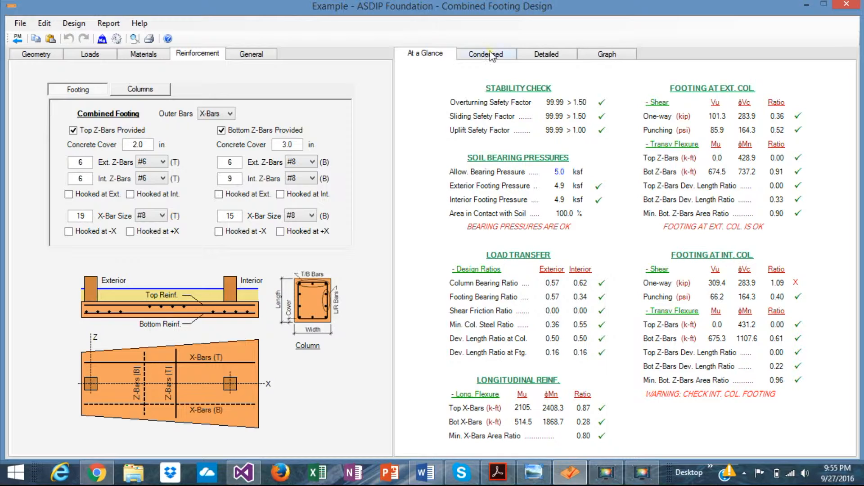
# Read the condensed results through shear, flexure, sliding, uplift, materials and design codes
pyautogui.click(486, 54)
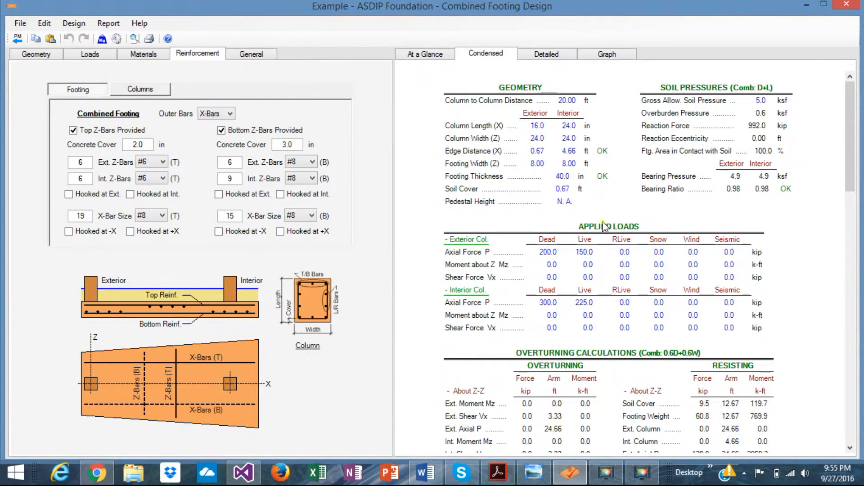
pyautogui.scroll(-3)
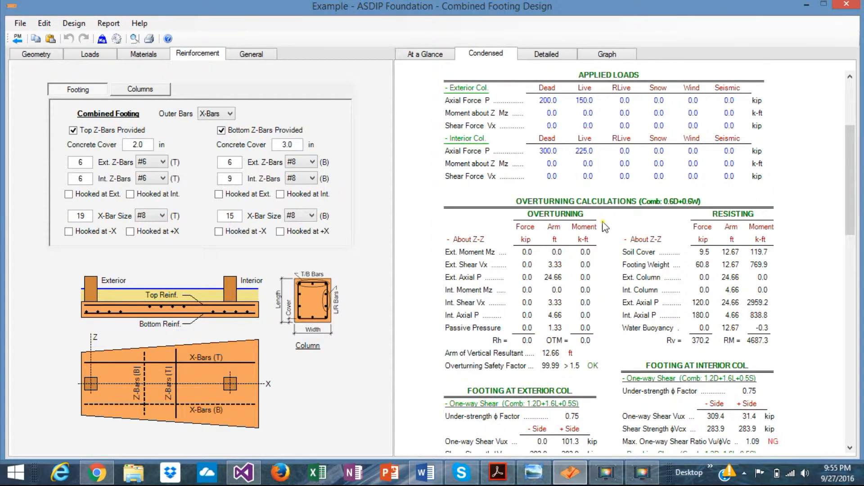
pyautogui.scroll(-3)
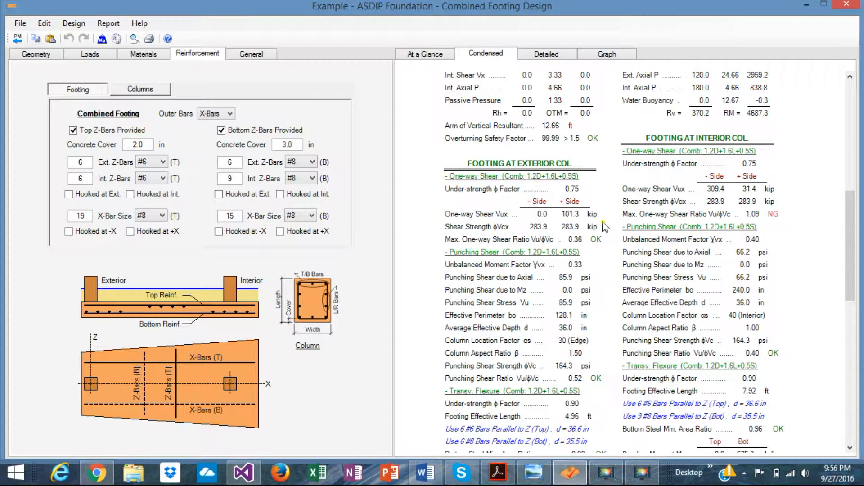
pyautogui.scroll(-3)
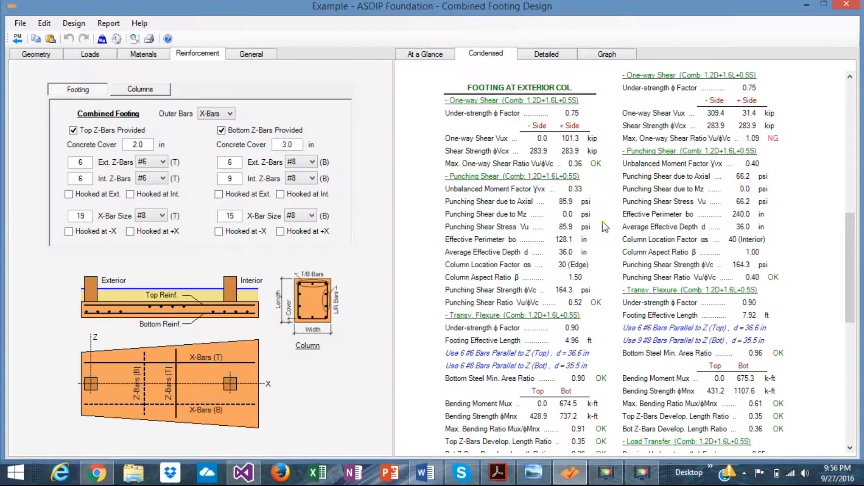
pyautogui.scroll(-3)
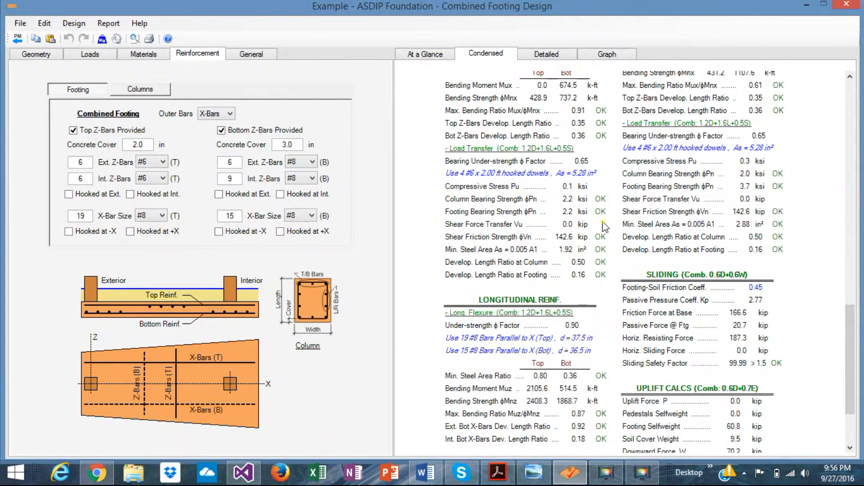
pyautogui.moveTo(573, 325)
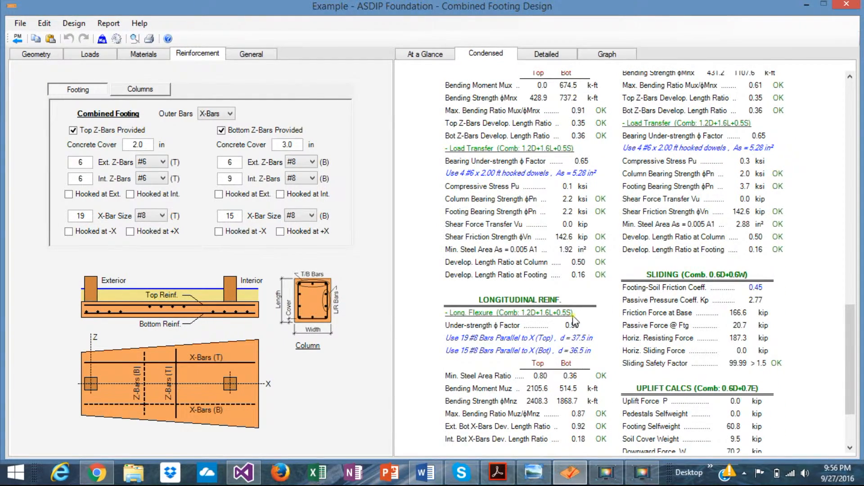
pyautogui.scroll(-3)
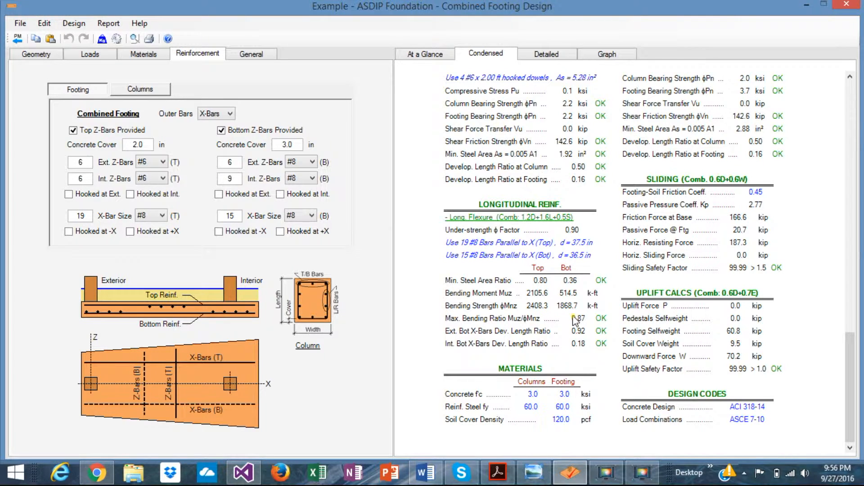
pyautogui.moveTo(695, 320)
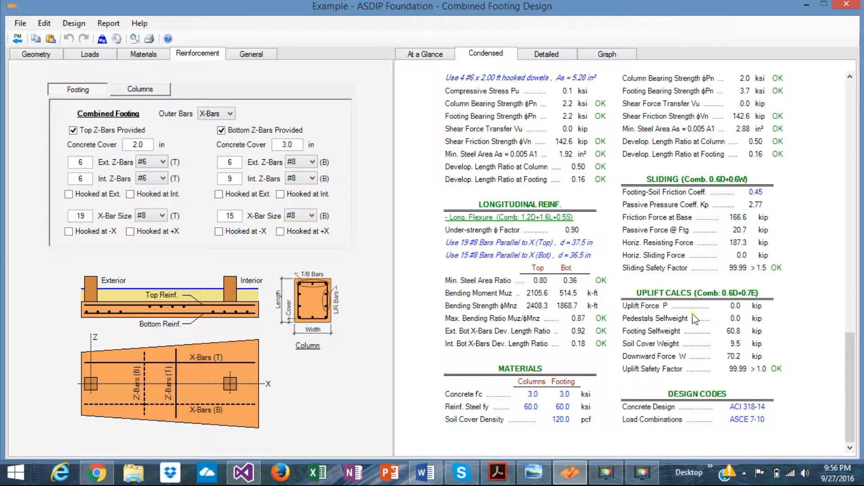
pyautogui.scroll(3)
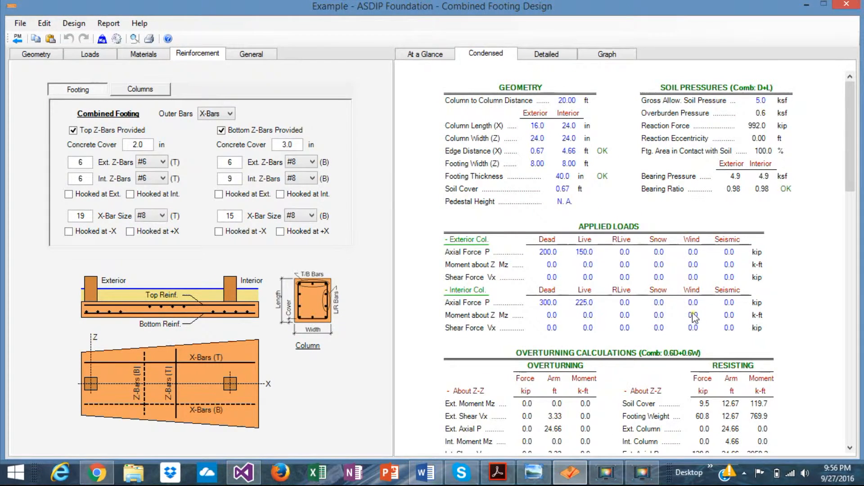
# Read the detailed report through one-way shear and flexure calculations
pyautogui.click(546, 54)
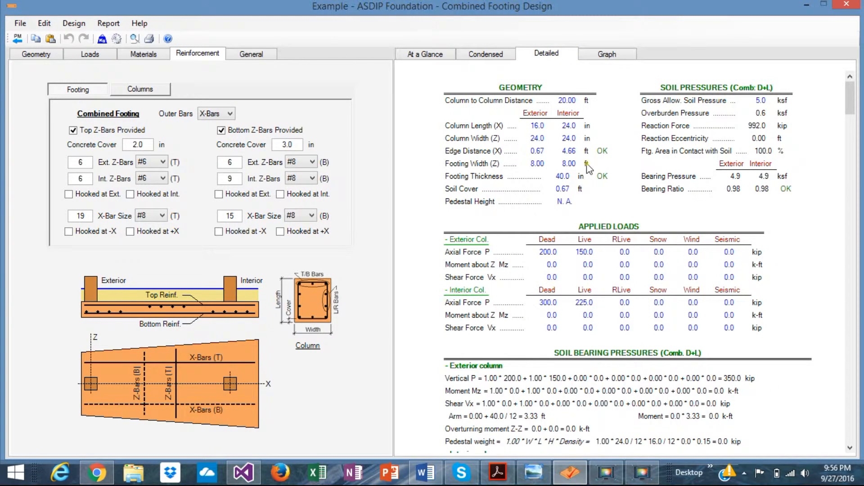
pyautogui.scroll(-3)
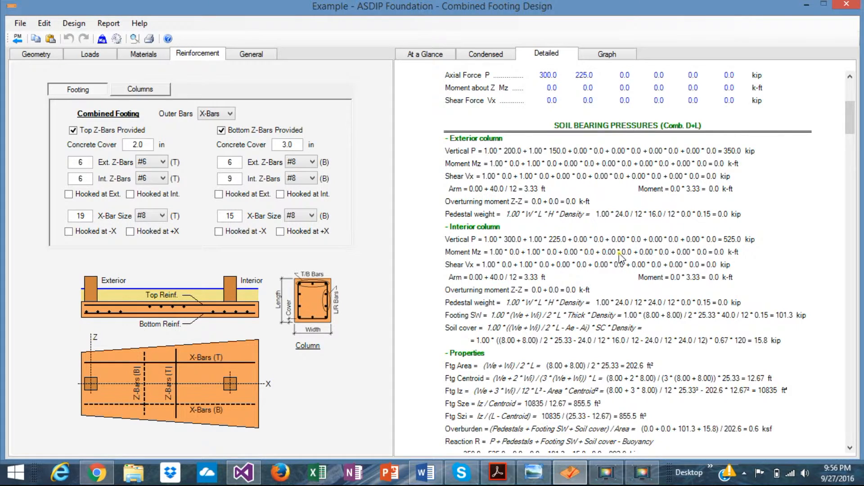
pyautogui.scroll(-3)
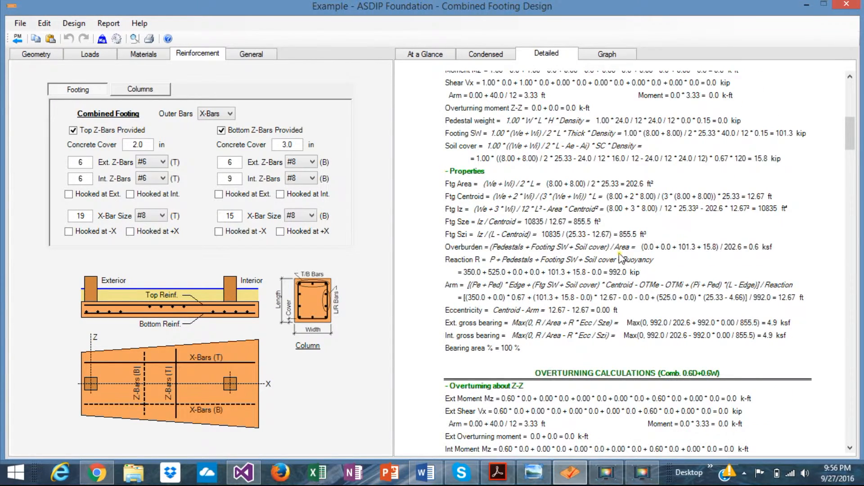
pyautogui.scroll(-3)
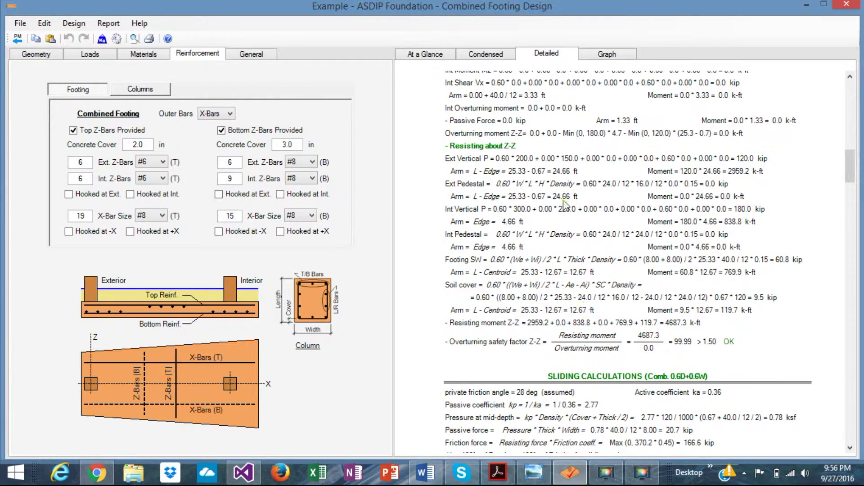
pyautogui.scroll(-3)
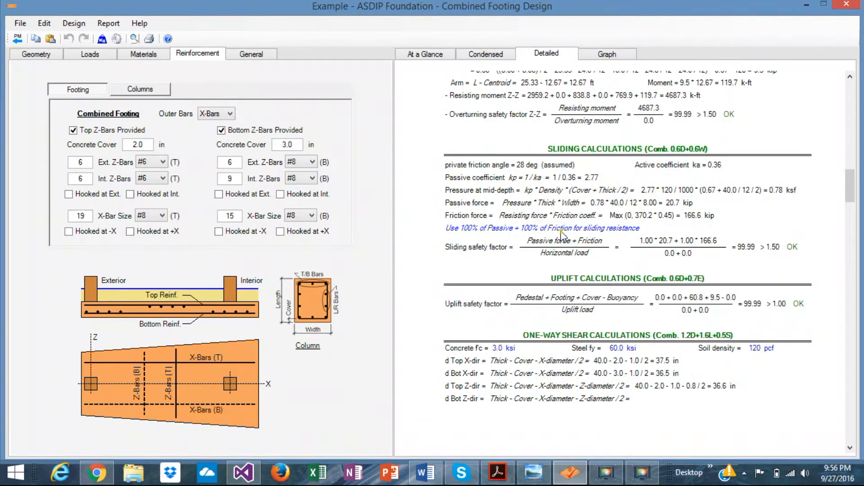
pyautogui.scroll(-3)
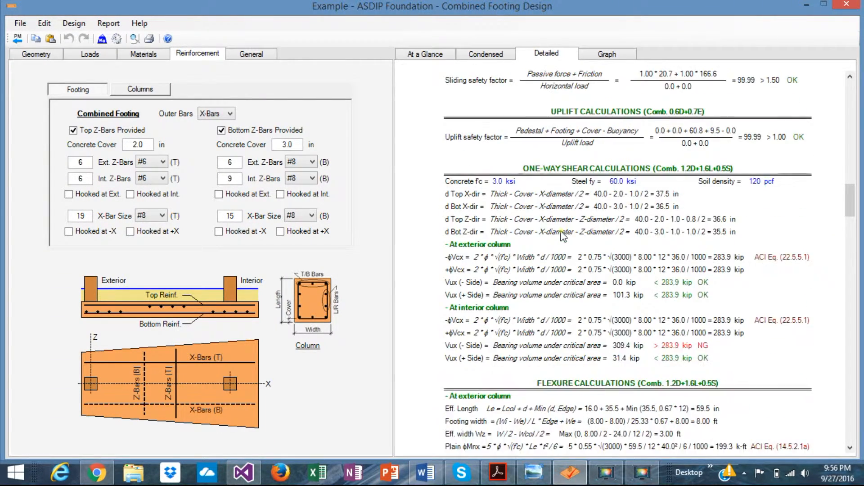
pyautogui.scroll(-3)
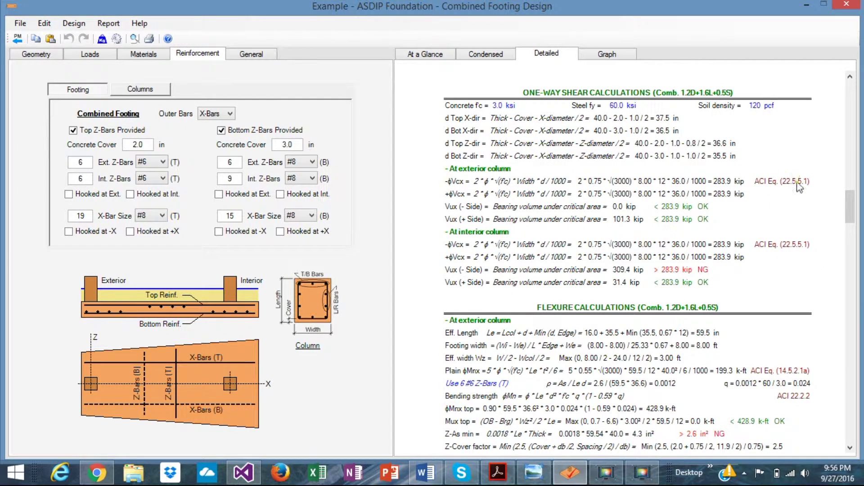
pyautogui.moveTo(788, 177)
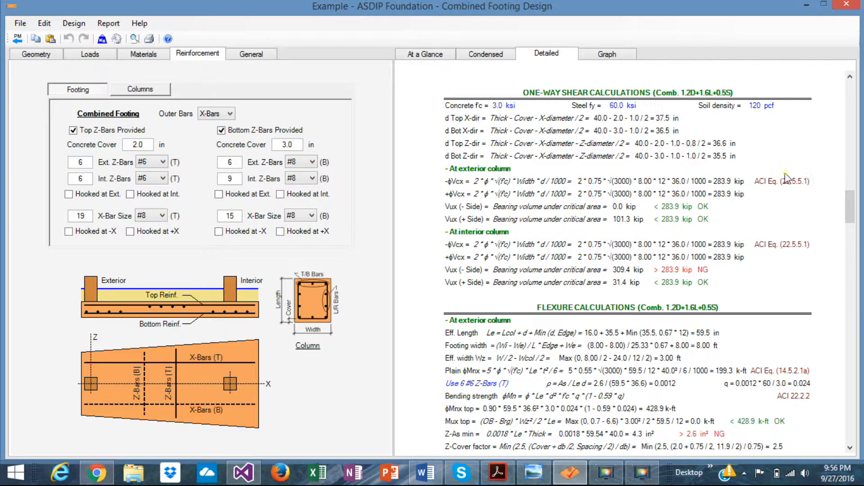
# Continue through the punching shear and load transfer calculations
pyautogui.scroll(-3)
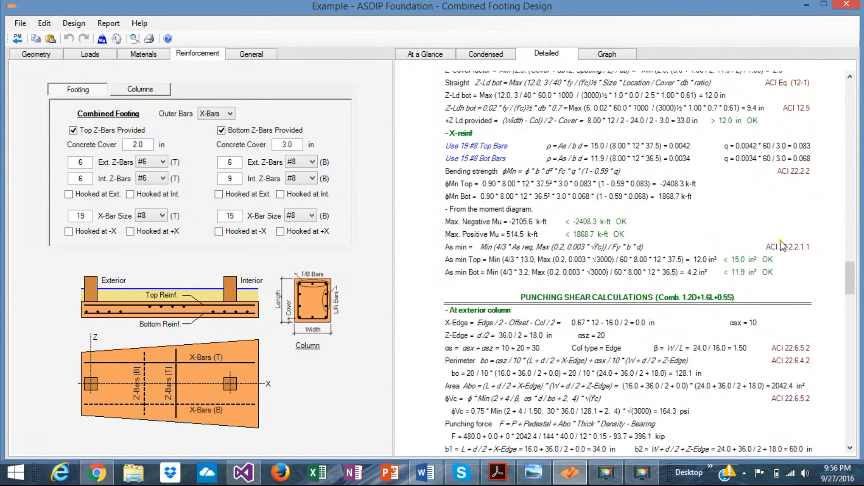
pyautogui.scroll(-3)
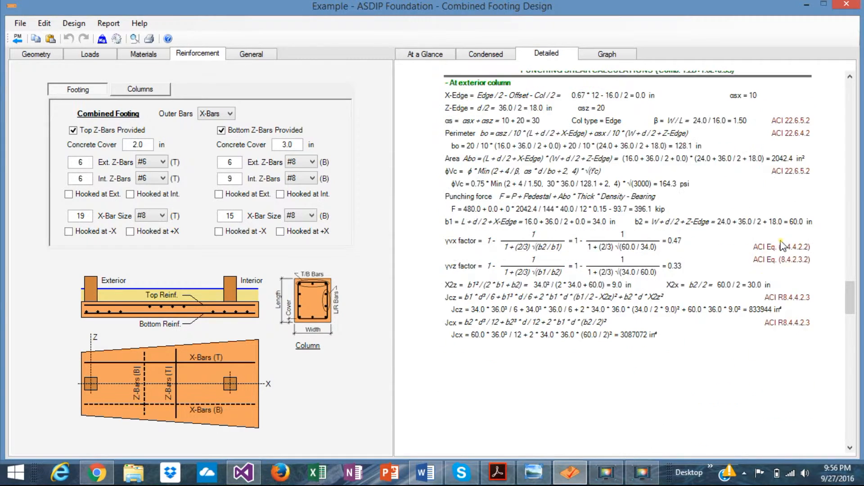
pyautogui.scroll(-3)
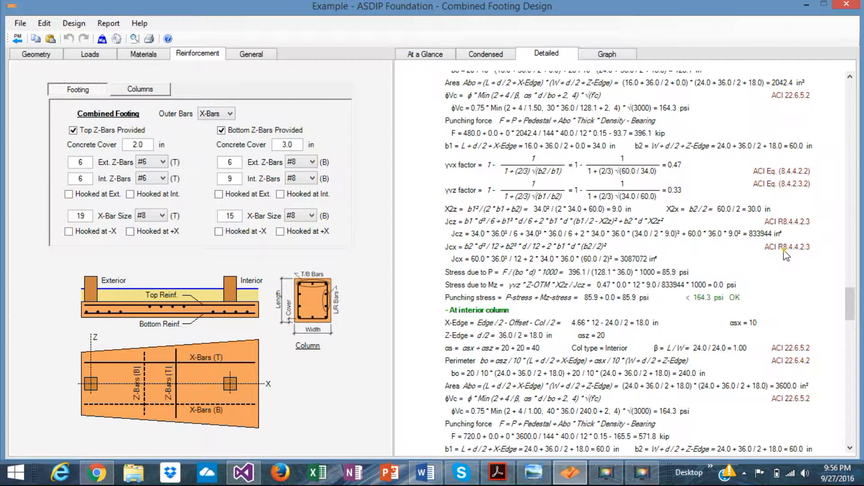
pyautogui.scroll(-3)
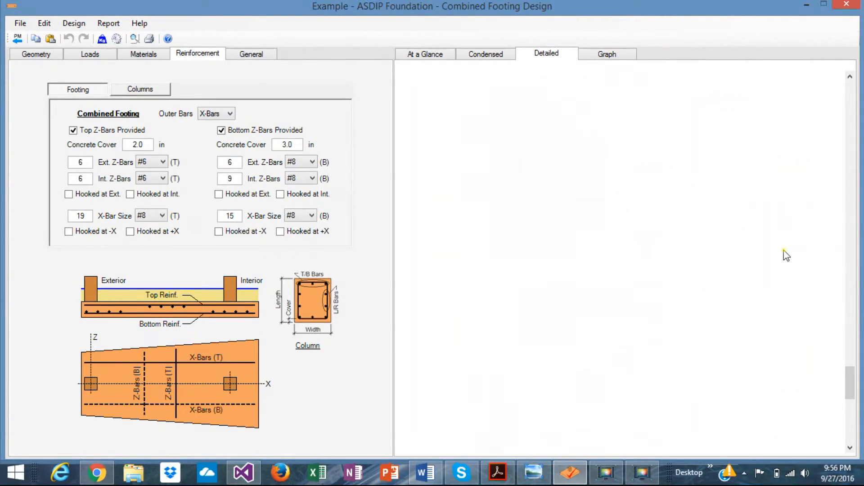
pyautogui.scroll(-3)
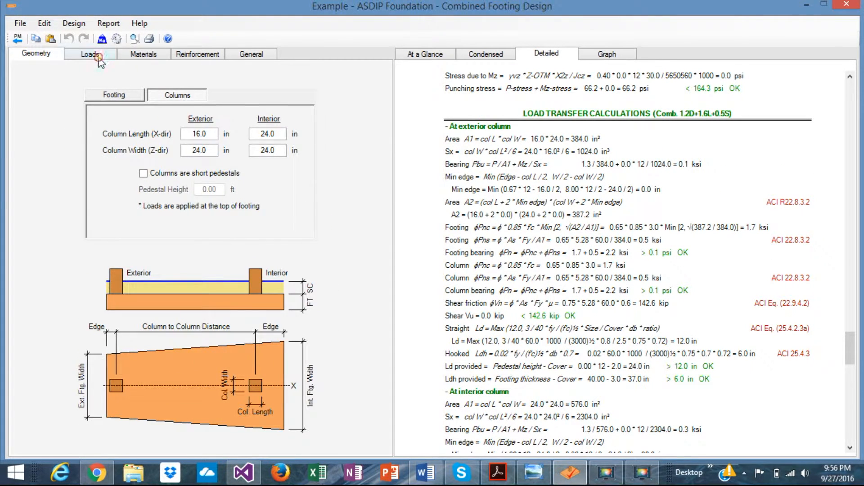
# Glance over the materials, geometry and loads inputs again
pyautogui.click(144, 54)
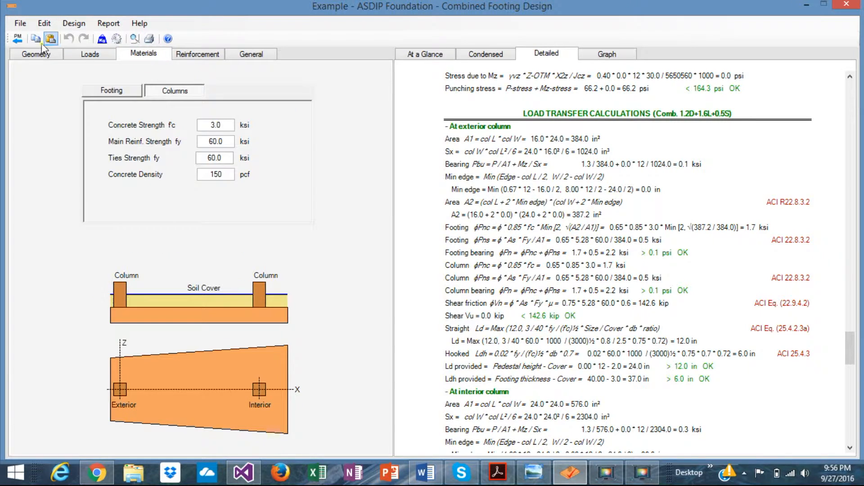
pyautogui.click(36, 54)
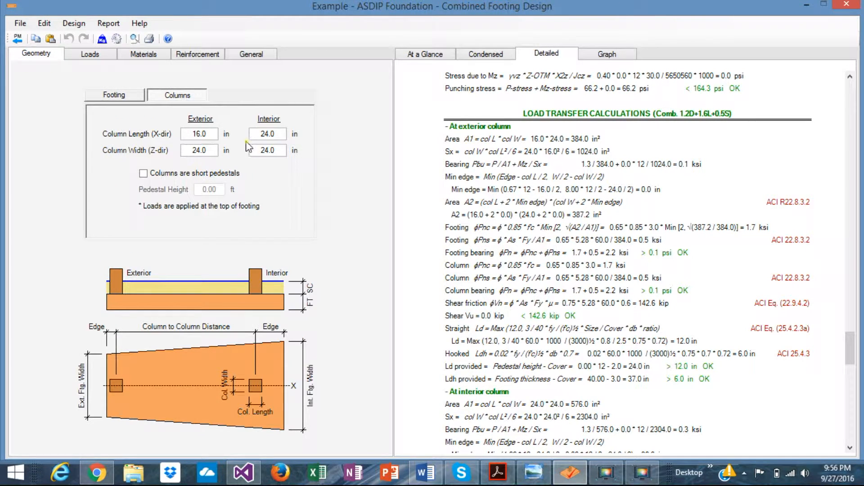
pyautogui.click(90, 54)
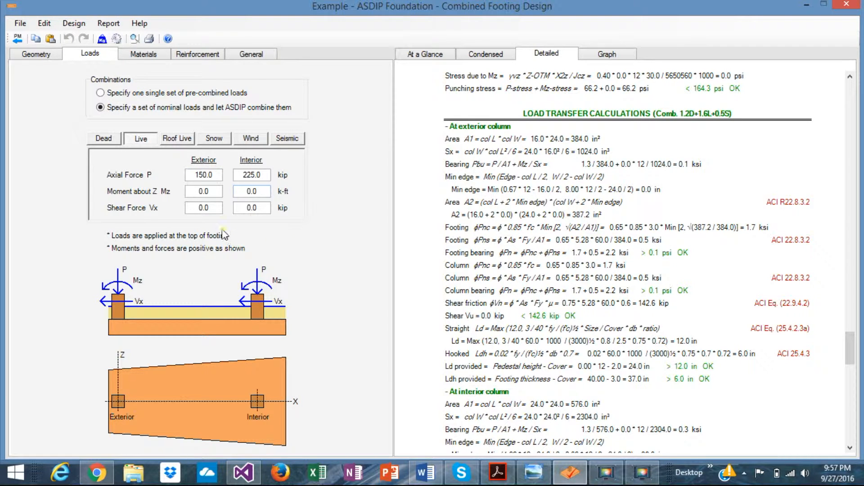
pyautogui.click(36, 54)
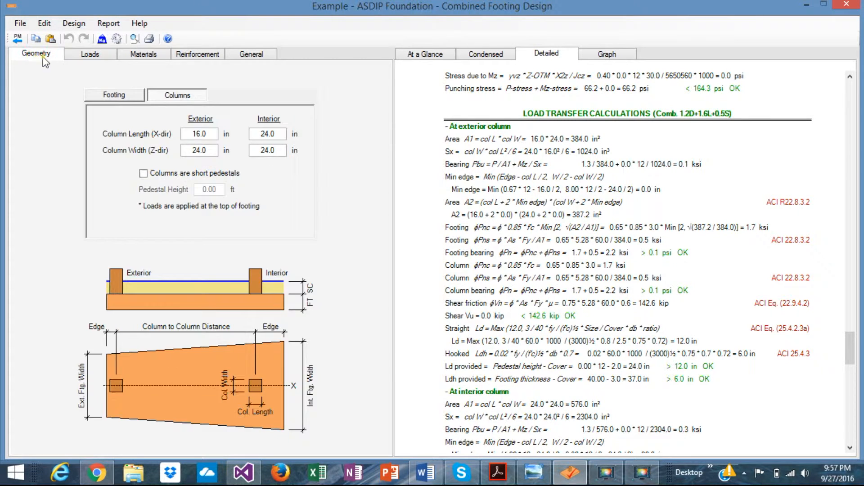
# Show the footing dimensions and edge distances with the 25.33-ft, 40-in construction drawing
pyautogui.click(114, 94)
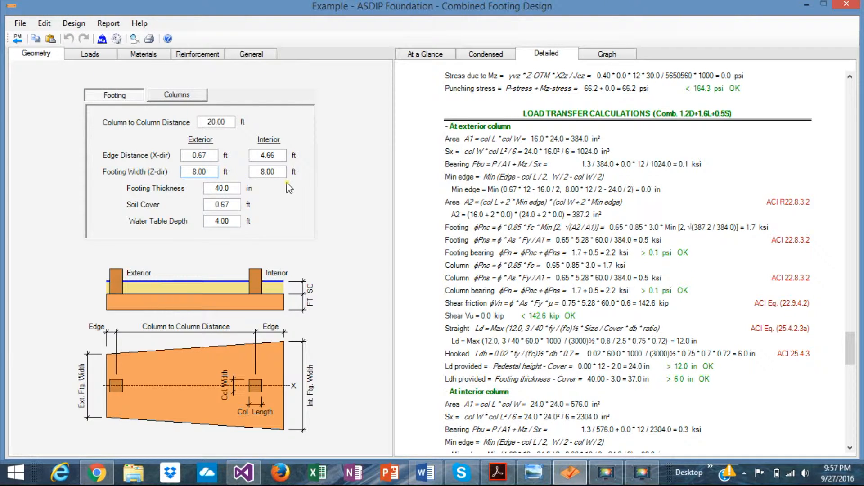
pyautogui.click(267, 171)
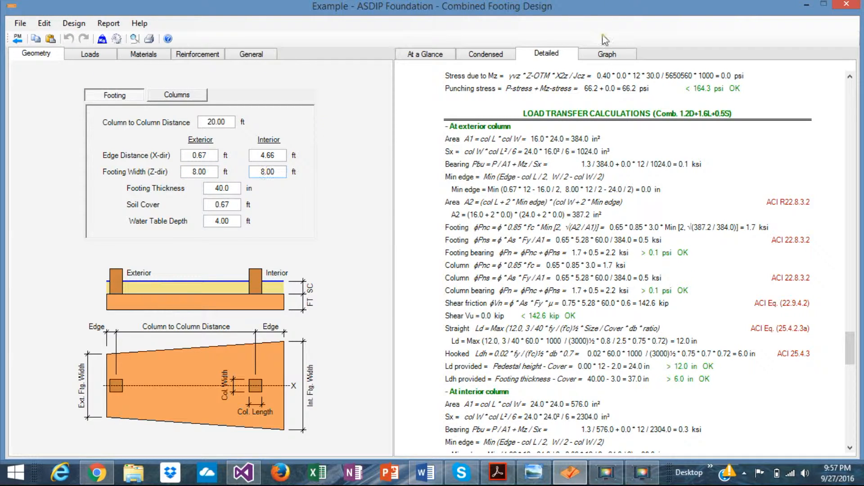
pyautogui.click(607, 54)
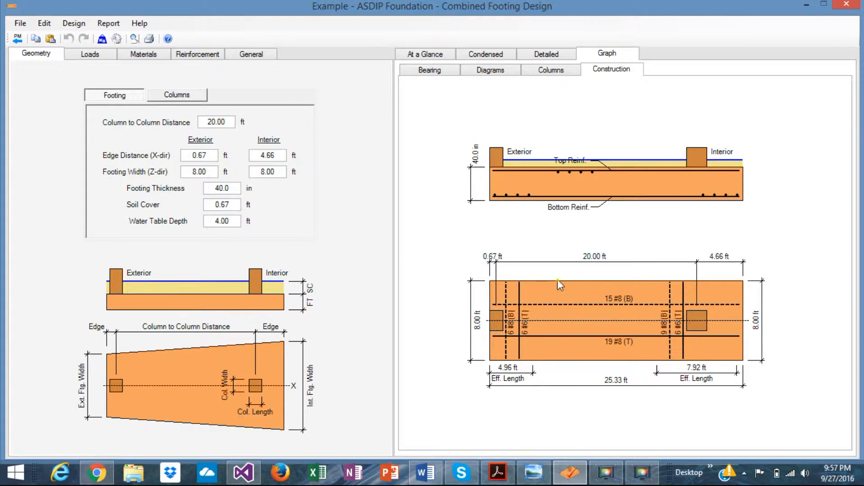
pyautogui.moveTo(566, 263)
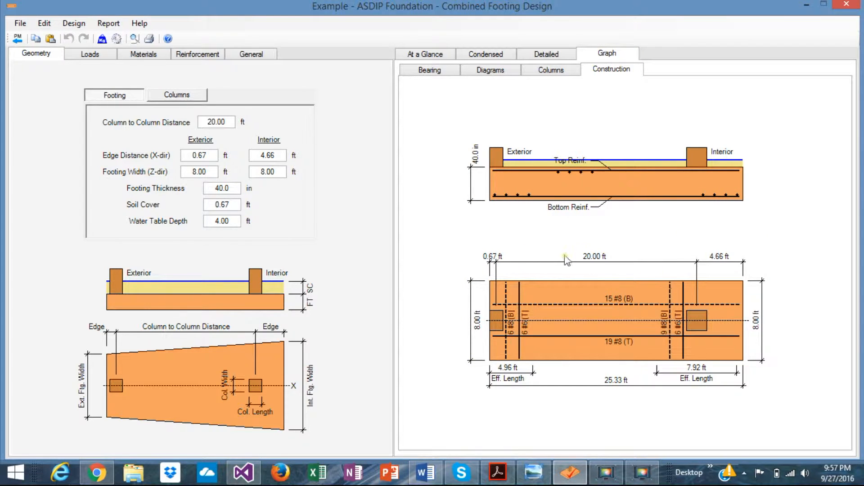
pyautogui.moveTo(722, 268)
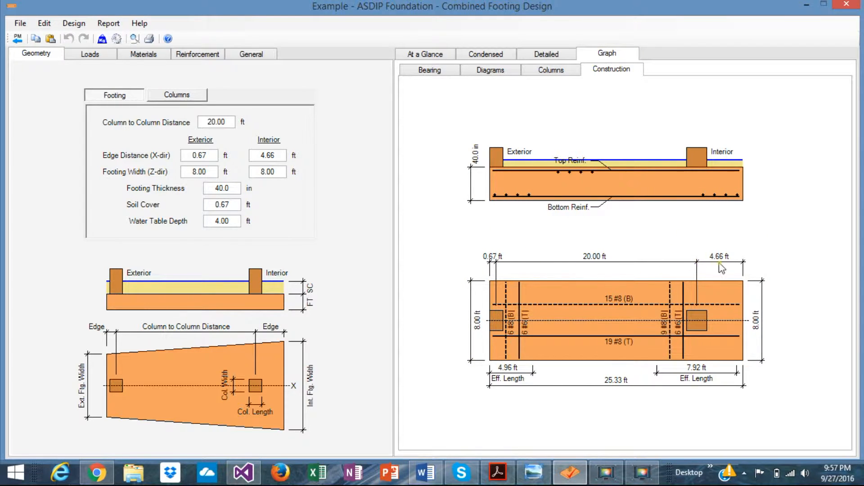
pyautogui.moveTo(751, 275)
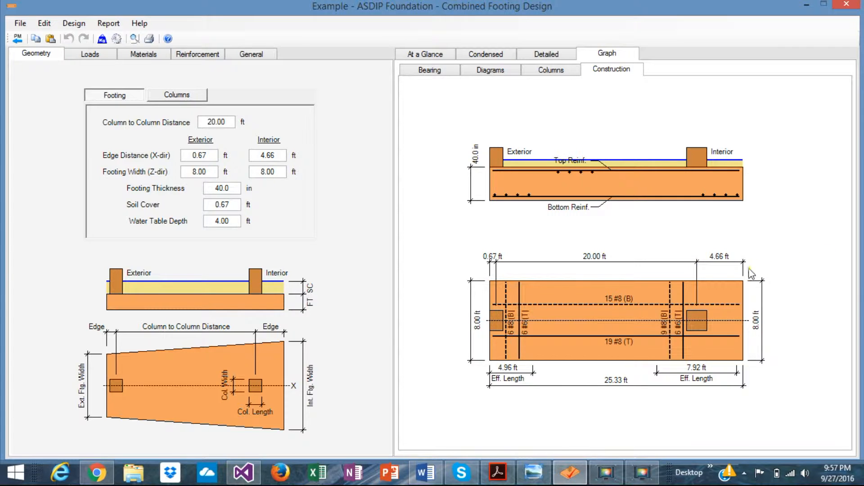
pyautogui.moveTo(732, 266)
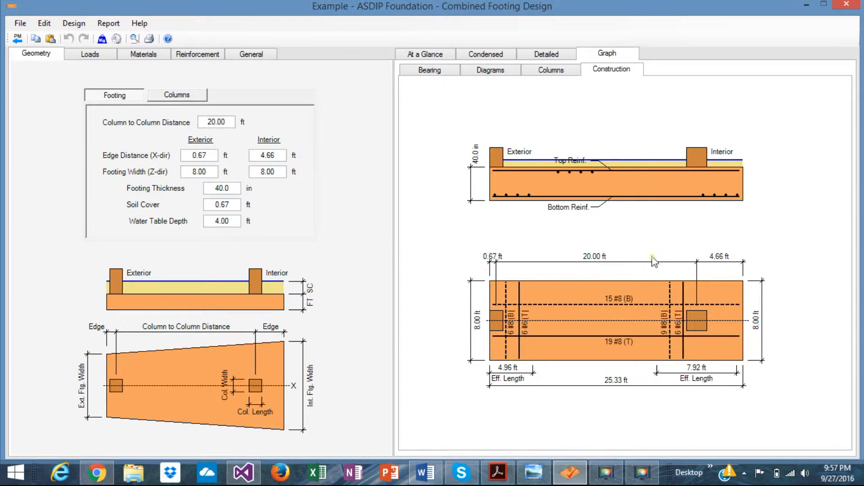
pyautogui.moveTo(607, 198)
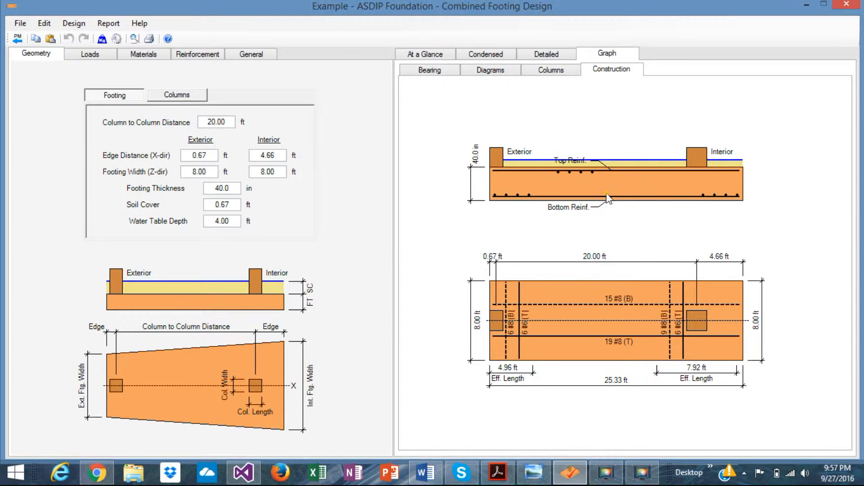
pyautogui.moveTo(692, 263)
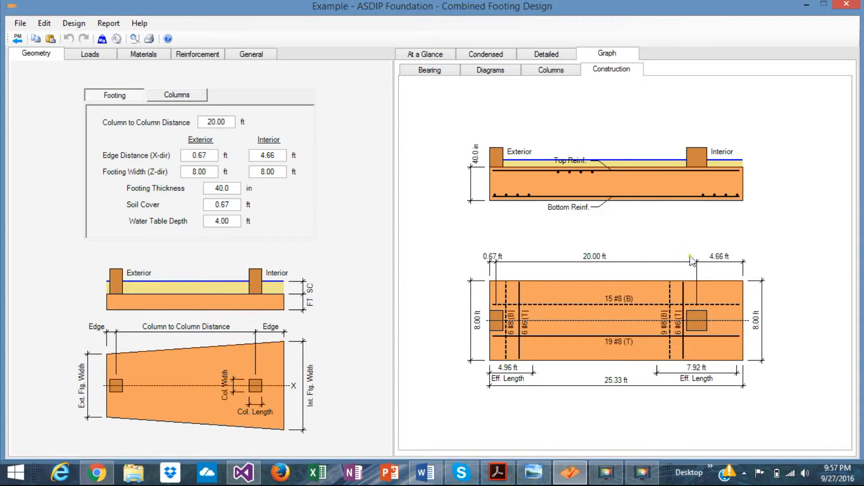
pyautogui.moveTo(722, 273)
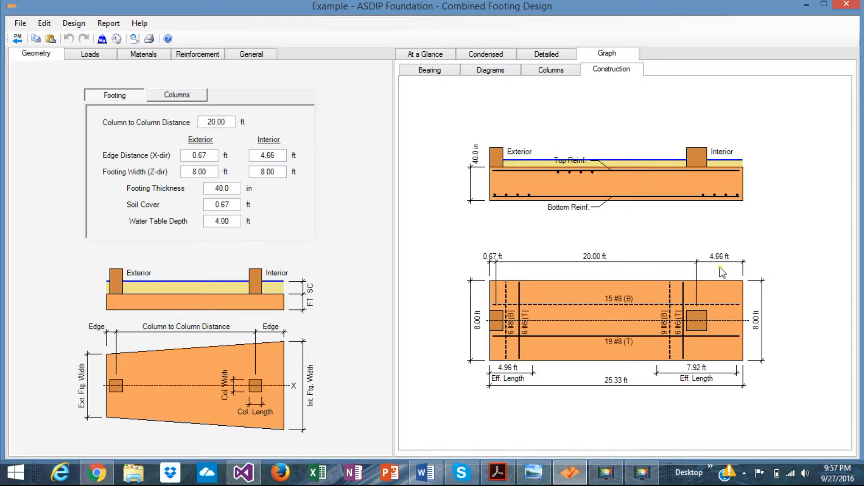
pyautogui.moveTo(718, 269)
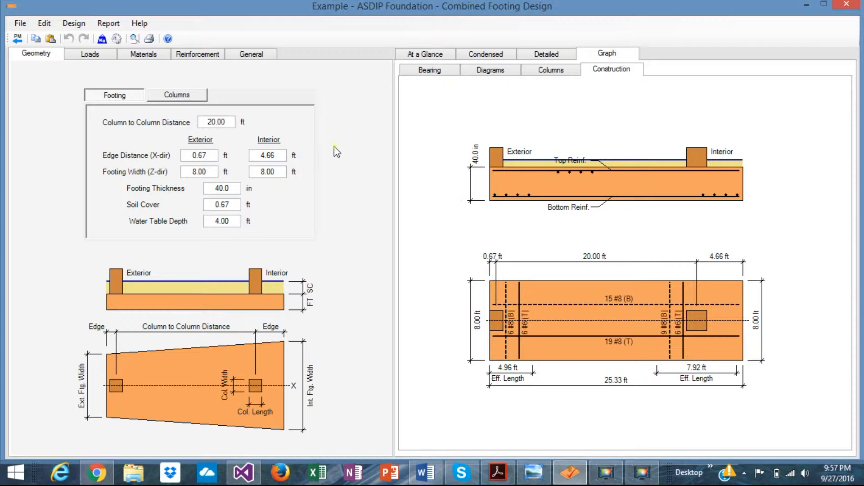
pyautogui.moveTo(452, 185)
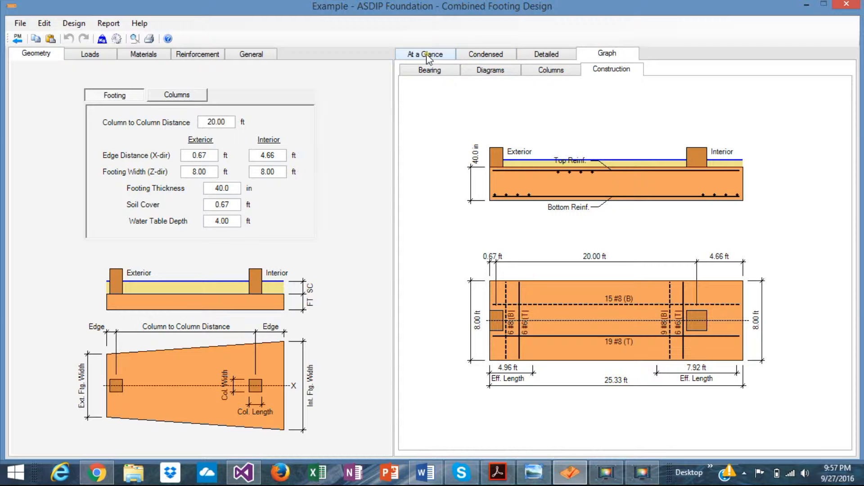
pyautogui.click(424, 54)
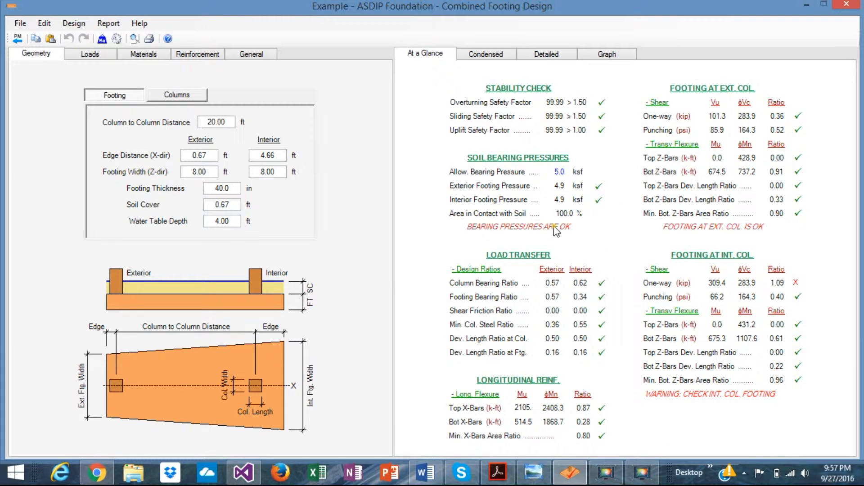
pyautogui.moveTo(535, 173)
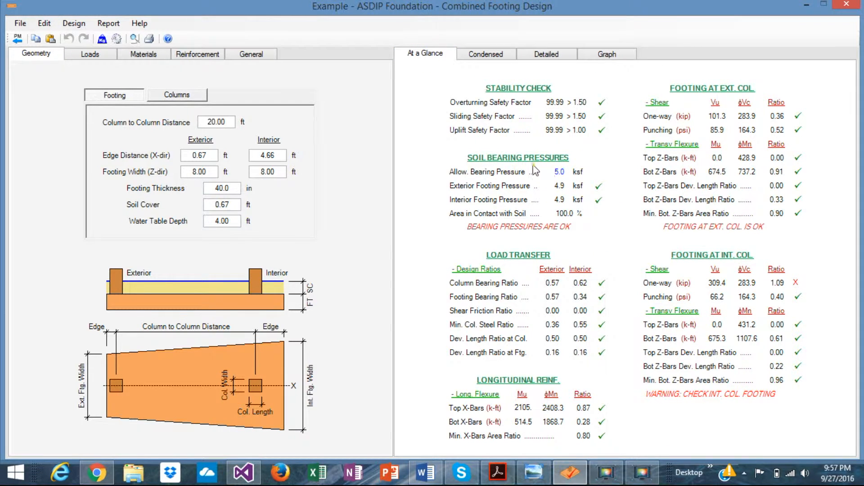
pyautogui.moveTo(562, 180)
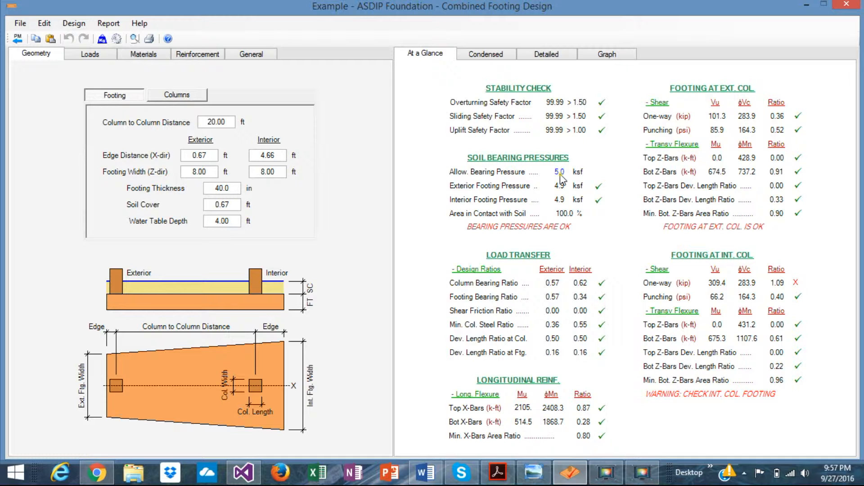
pyautogui.moveTo(578, 200)
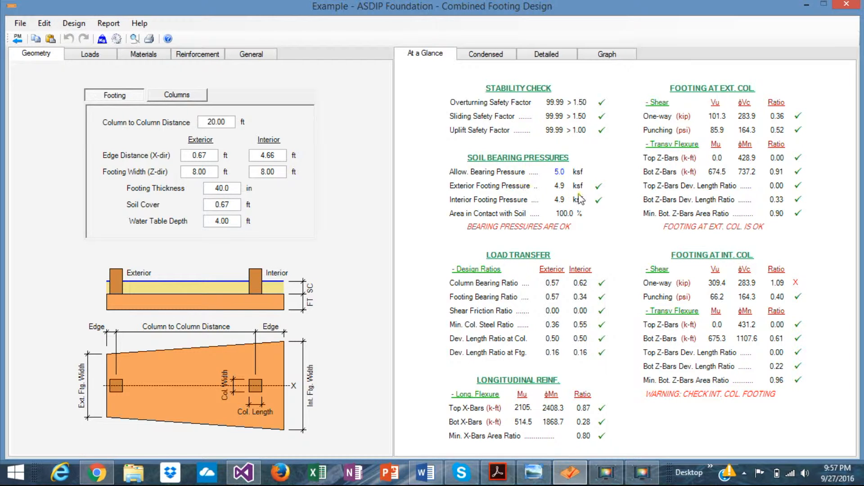
pyautogui.moveTo(560, 193)
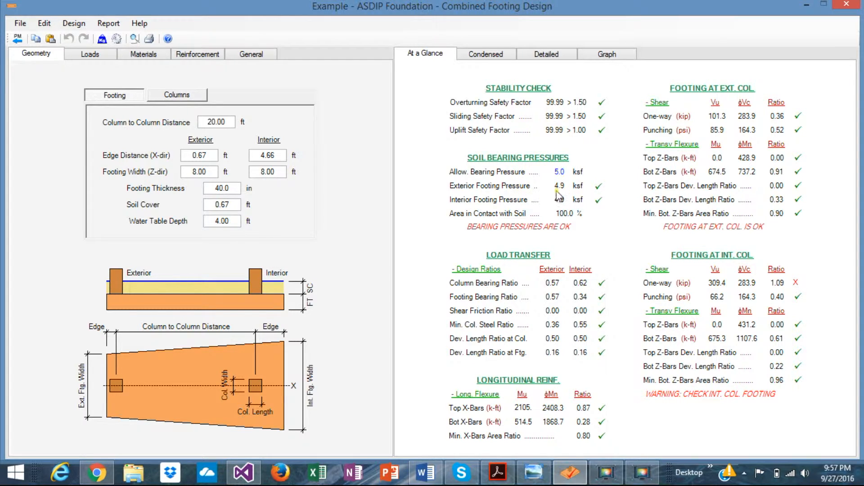
pyautogui.moveTo(564, 196)
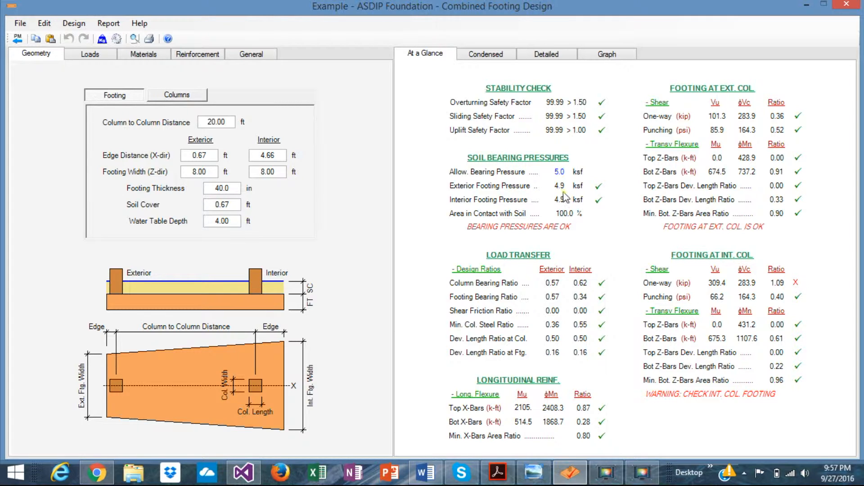
pyautogui.moveTo(569, 193)
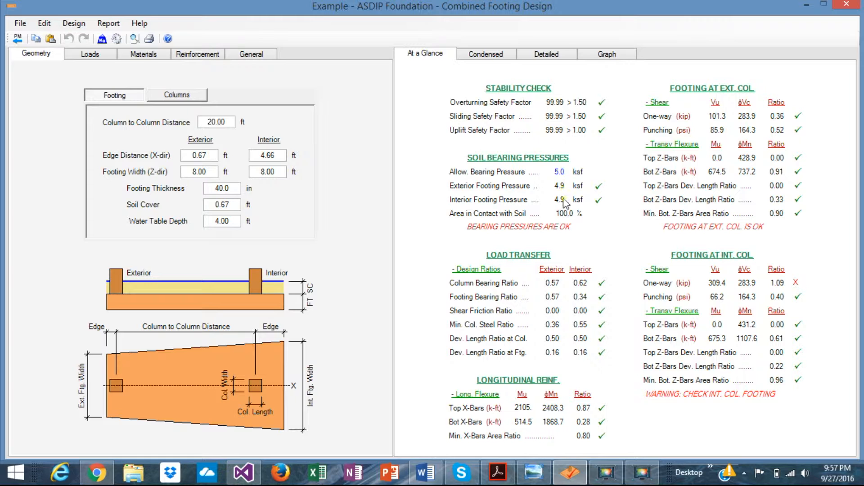
pyautogui.moveTo(283, 157)
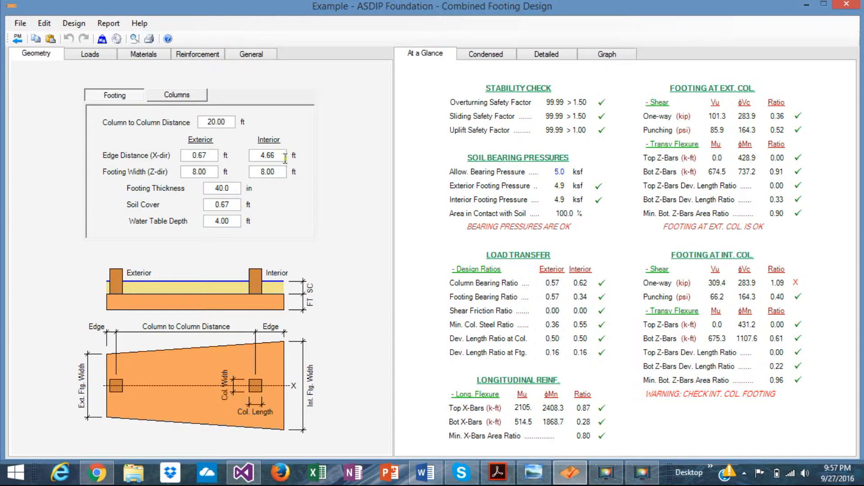
# Set the interior edge distance to 5.00 ft so exterior bearing reaches 5.0 ksf (exceeded)
pyautogui.click(279, 155)
pyautogui.write('5')
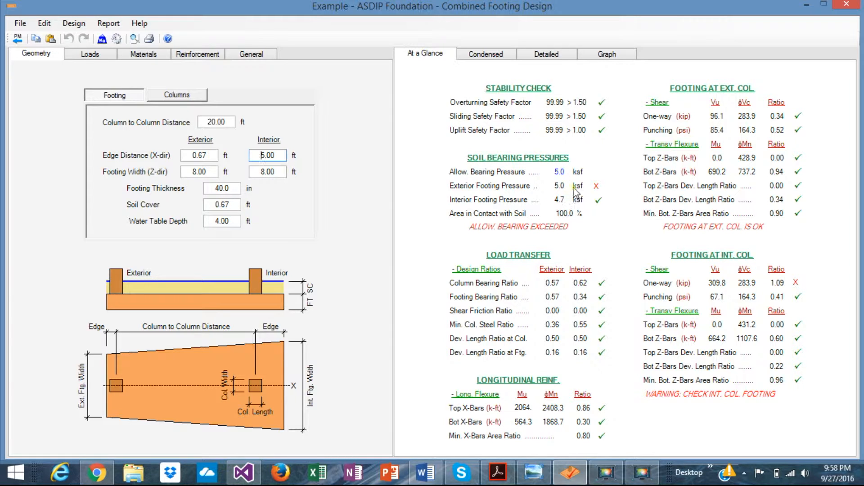
pyautogui.moveTo(507, 192)
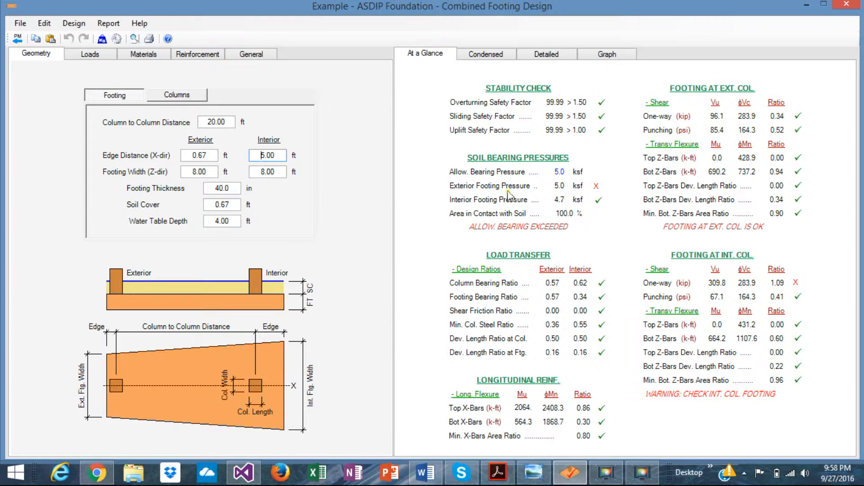
pyautogui.moveTo(464, 191)
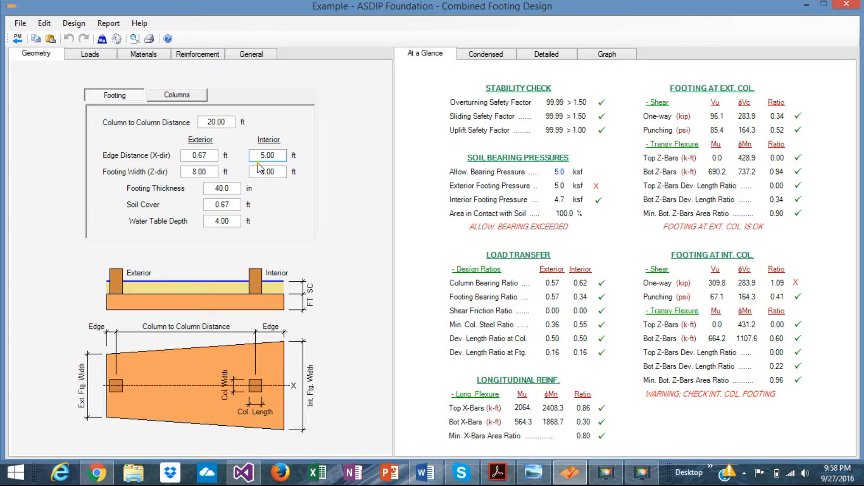
pyautogui.write('8.00')
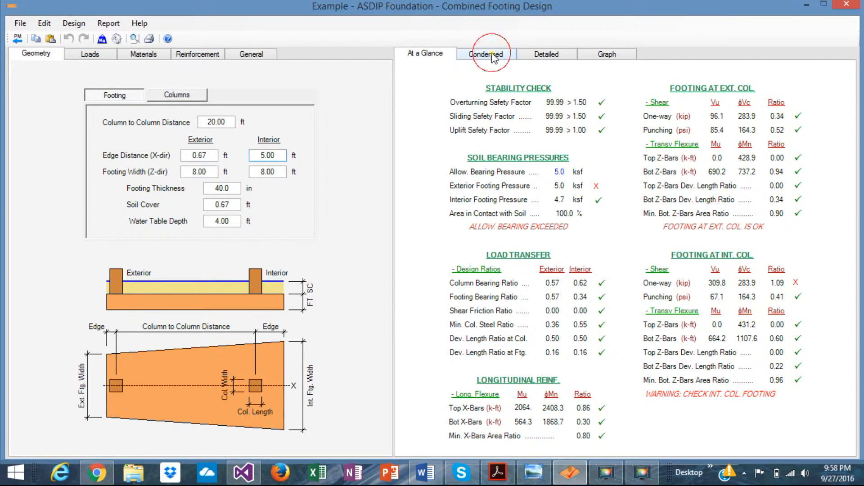
# Review the Condensed and Detailed results, then view the construction drawing for the 25.67-ft footing
pyautogui.click(486, 54)
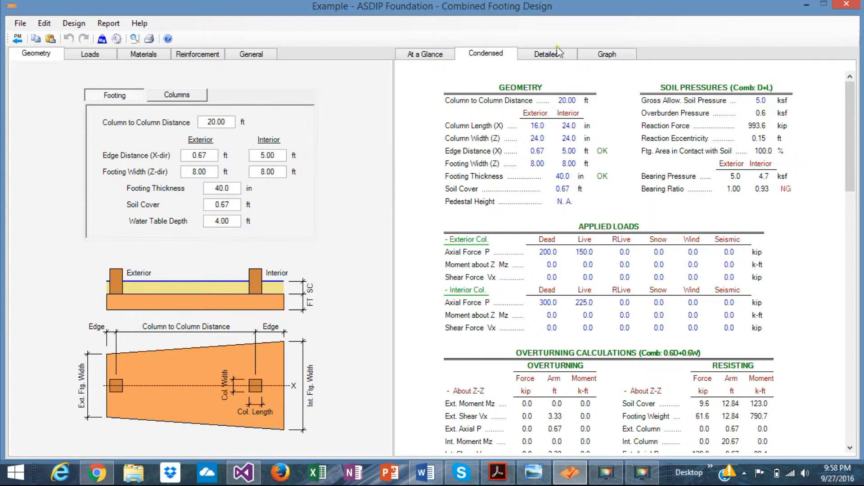
pyautogui.click(549, 54)
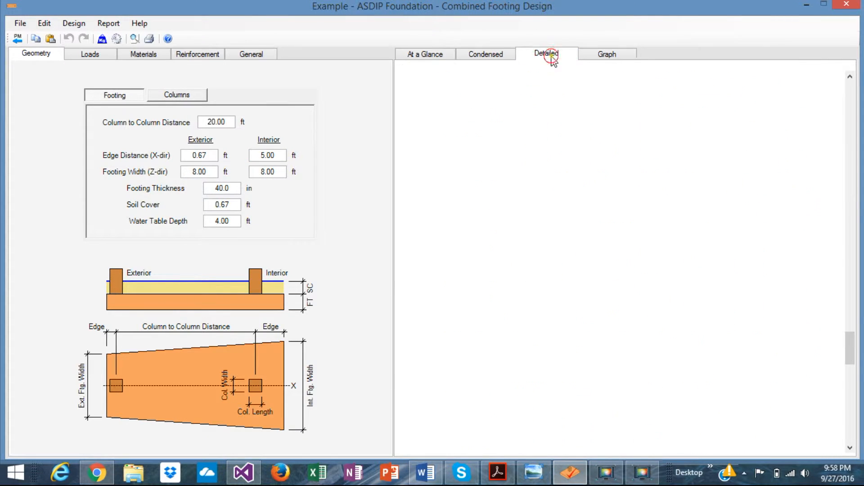
pyautogui.click(544, 54)
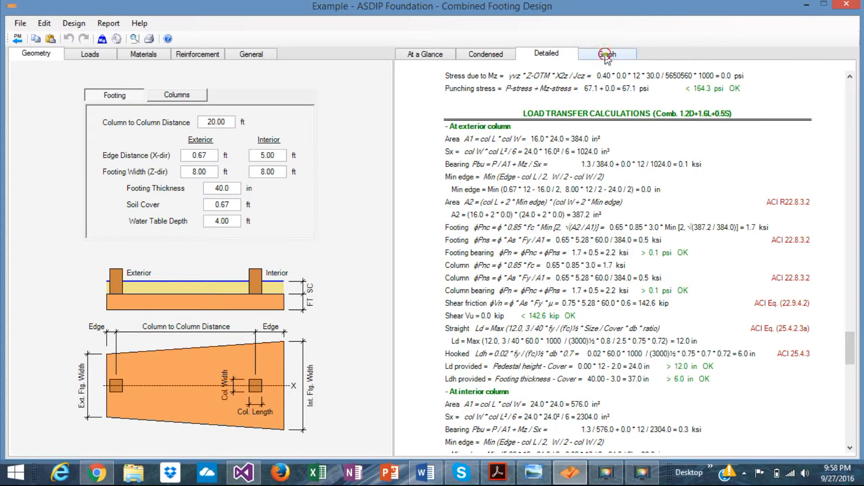
pyautogui.click(607, 54)
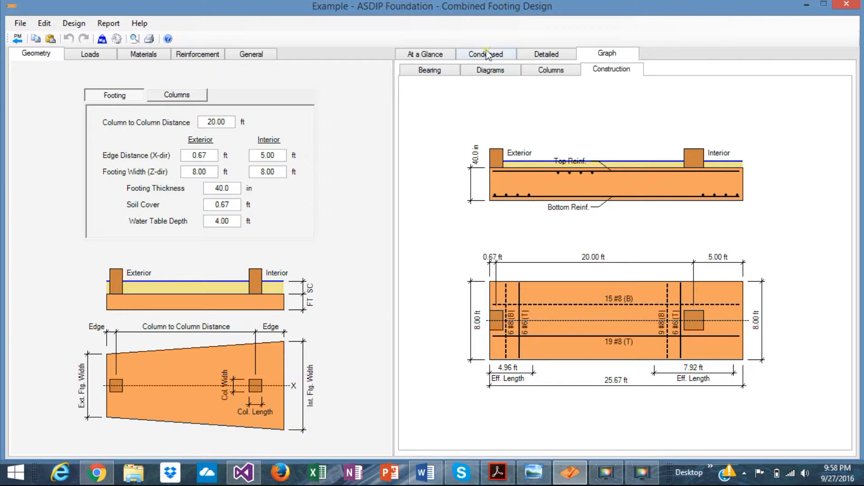
# Recheck the condensed summary and return to the drawing showing 15 #8 bottom and 19 #8 top bars
pyautogui.click(485, 54)
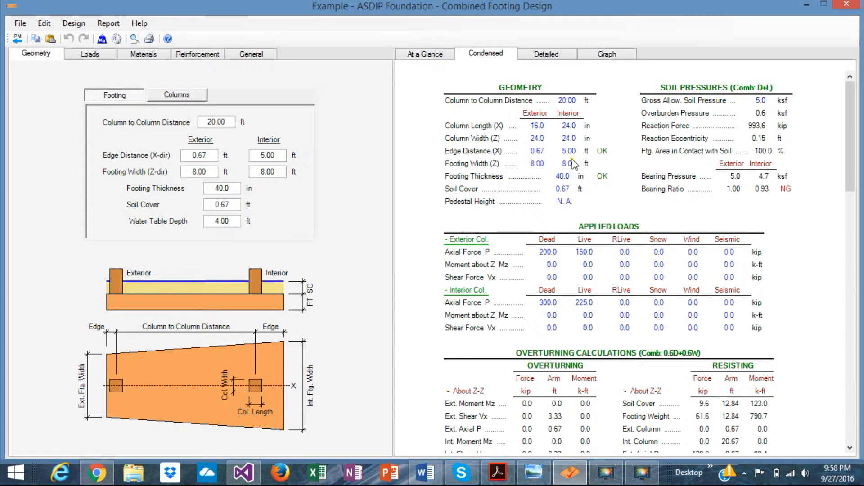
pyautogui.scroll(-3)
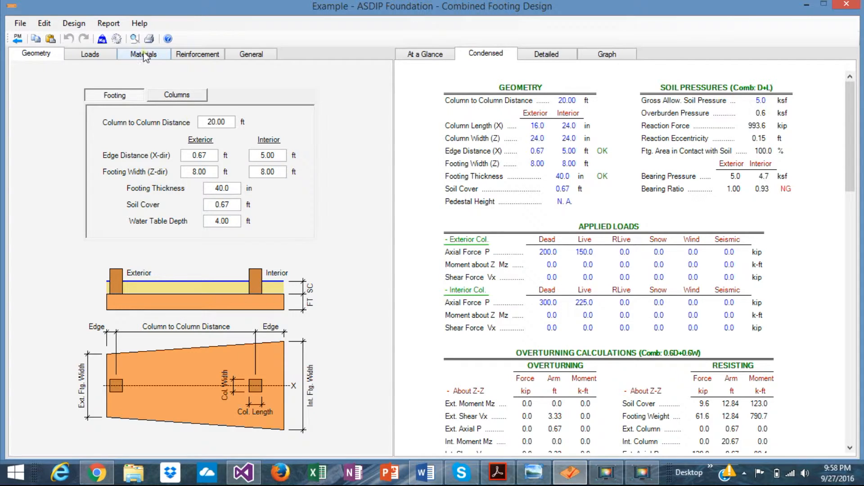
pyautogui.click(607, 54)
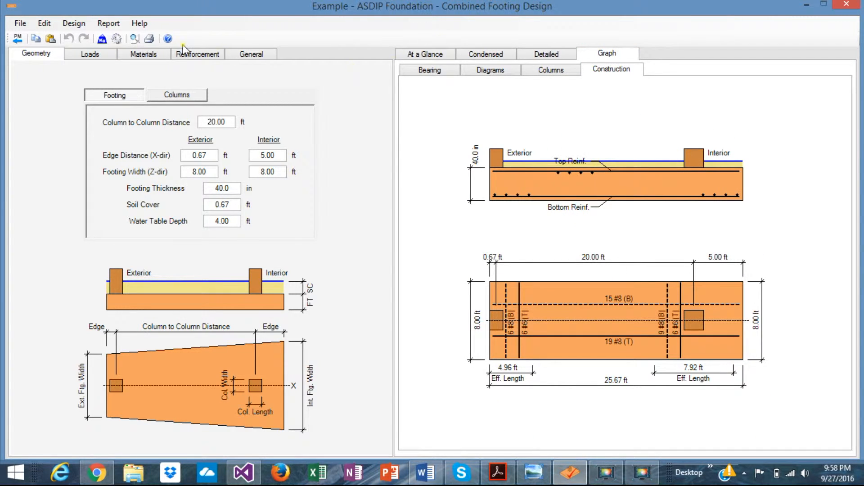
pyautogui.click(198, 54)
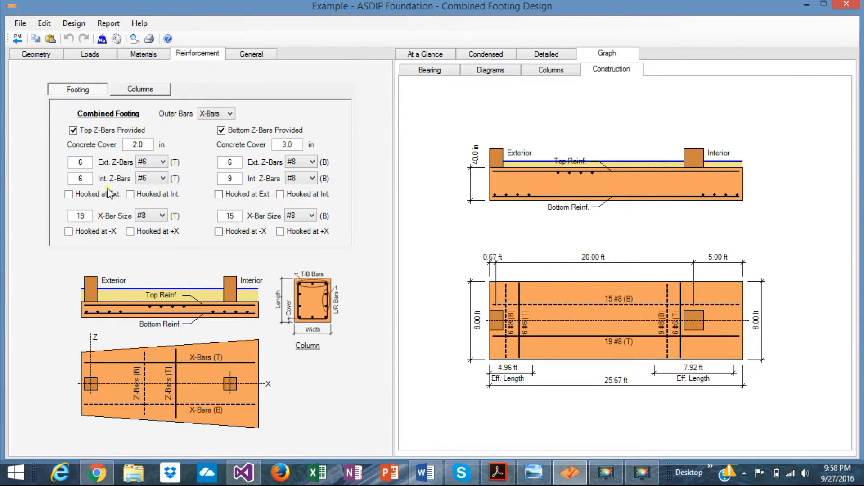
pyautogui.click(162, 162)
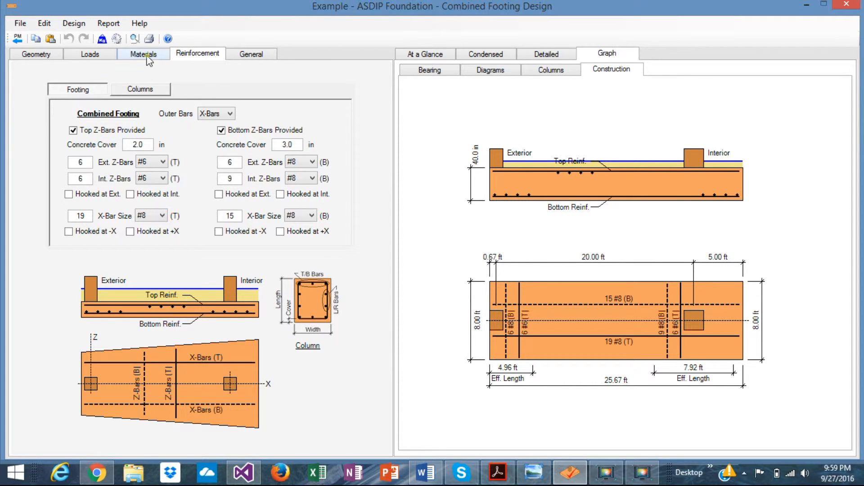
pyautogui.click(142, 53)
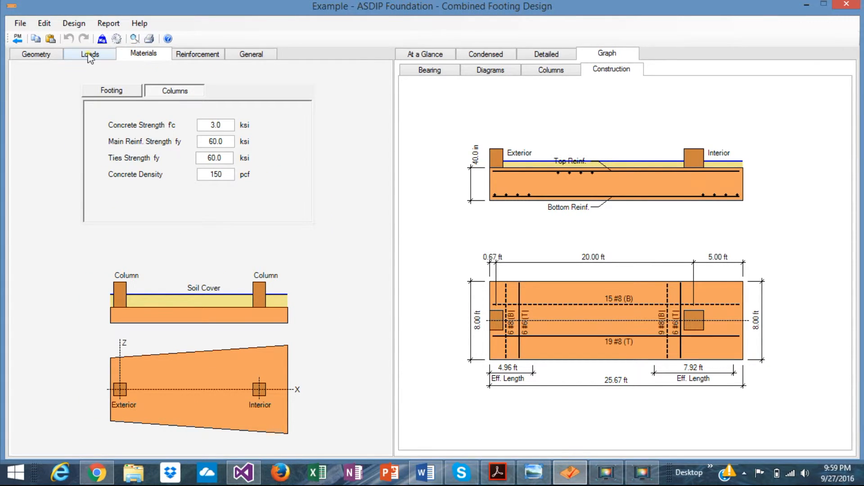
pyautogui.click(90, 54)
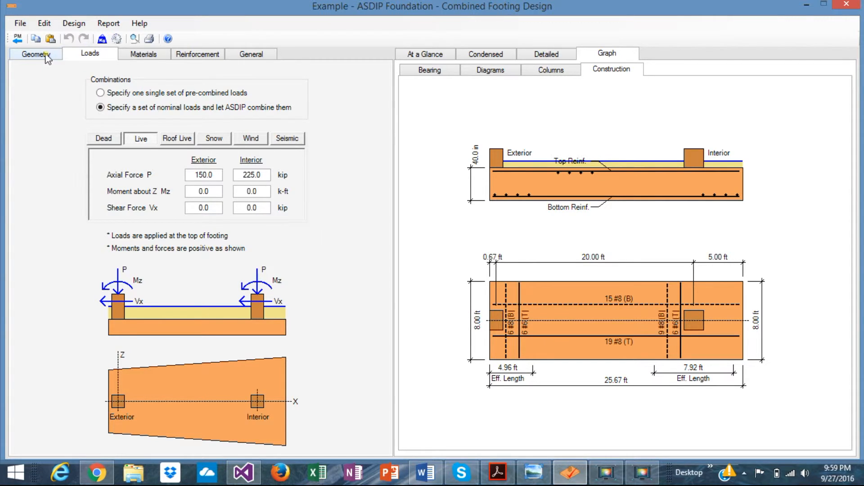
pyautogui.click(34, 54)
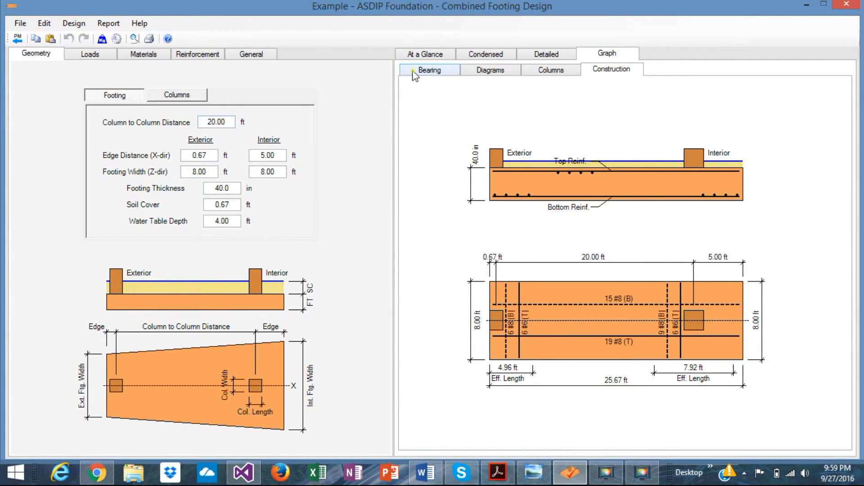
# Compare the At a Glance summary with the Condensed results, flagging exterior bearing exceeded
pyautogui.click(425, 54)
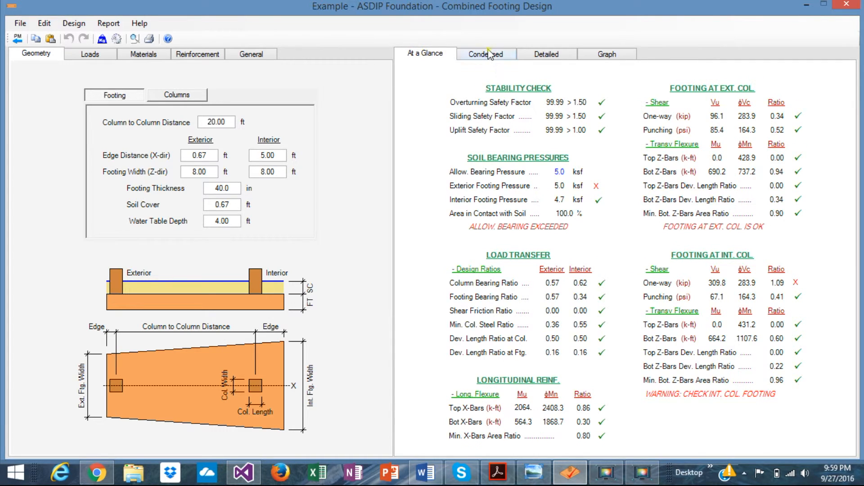
pyautogui.click(486, 54)
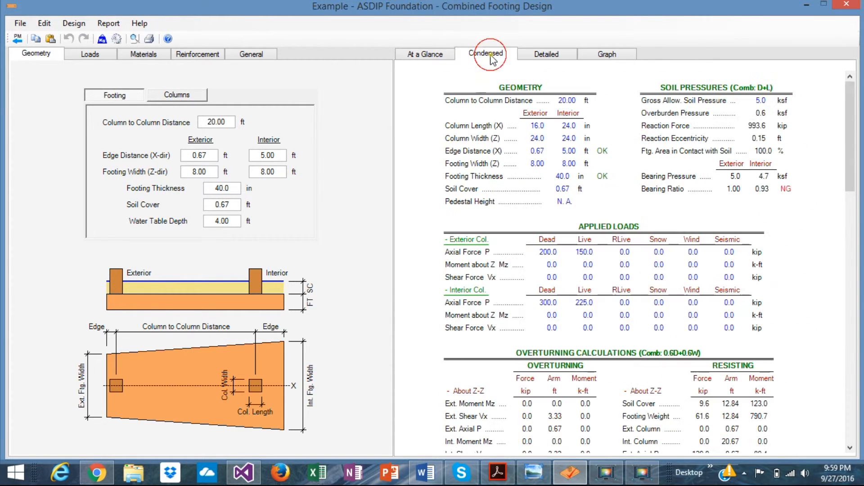
pyautogui.click(425, 54)
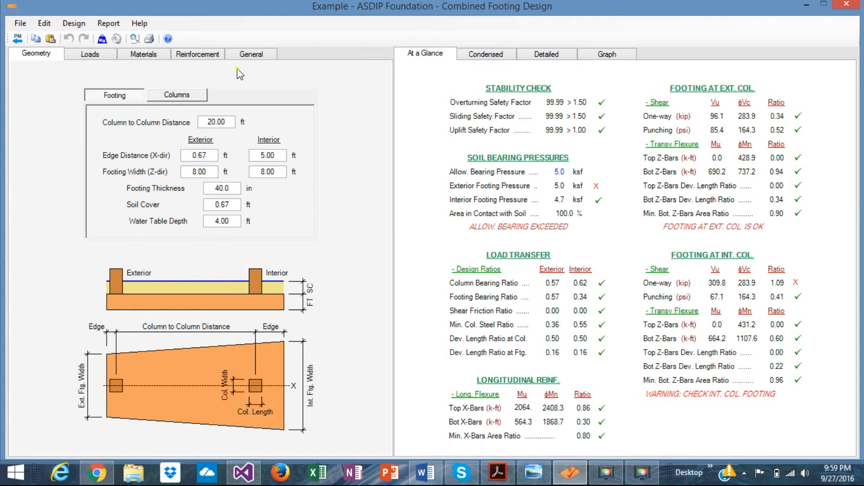
# Review Materials, return to Geometry inputs and select the Interior Footing Width box for editing
pyautogui.click(143, 54)
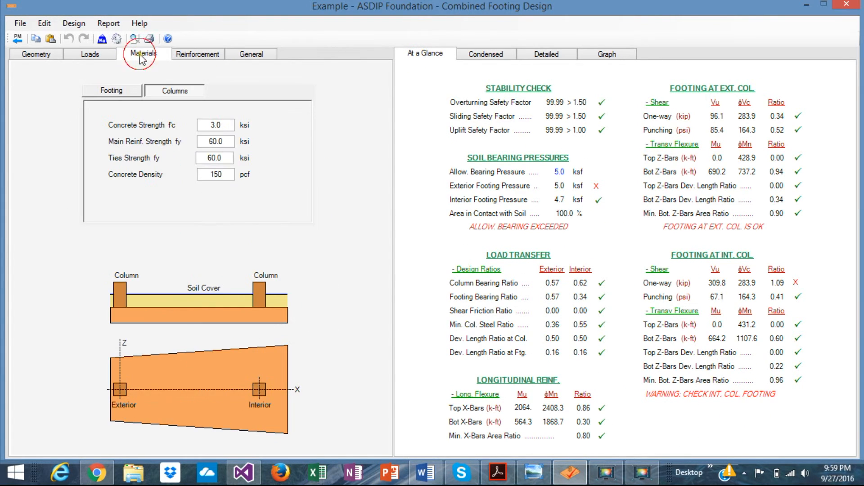
pyautogui.click(36, 54)
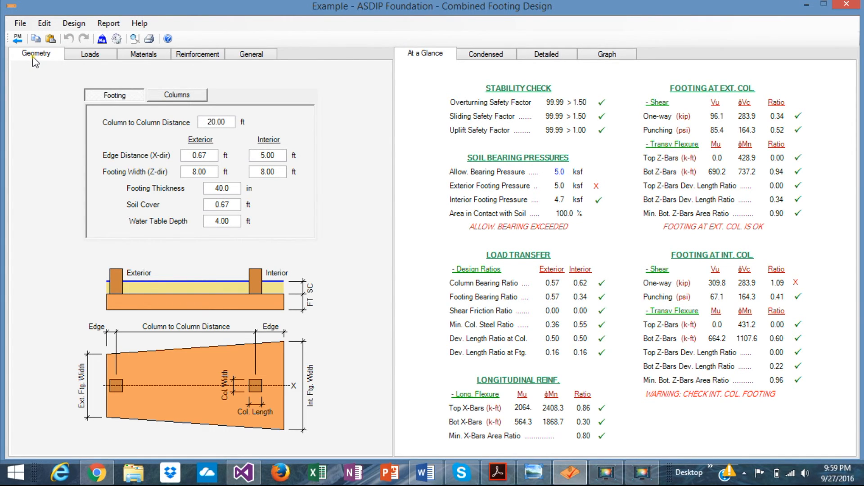
pyautogui.click(258, 171)
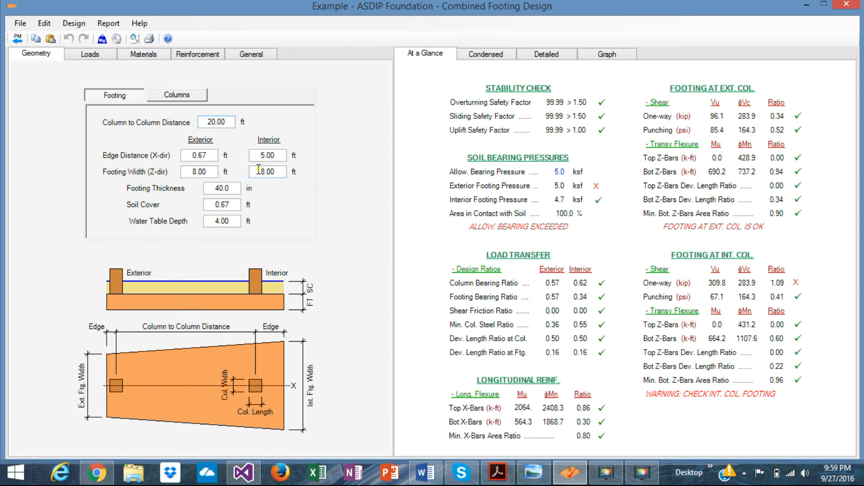